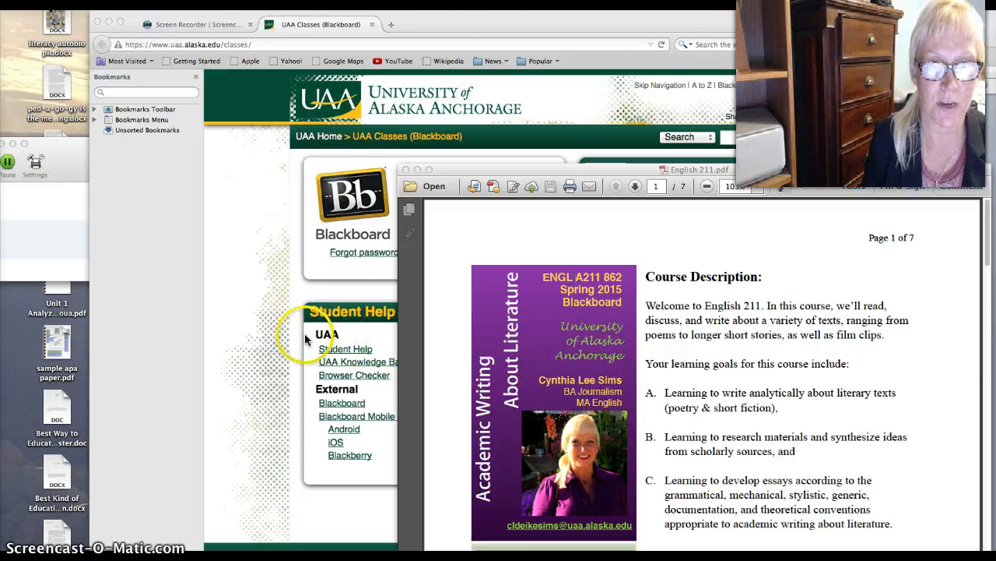
mouse_move(270, 326)
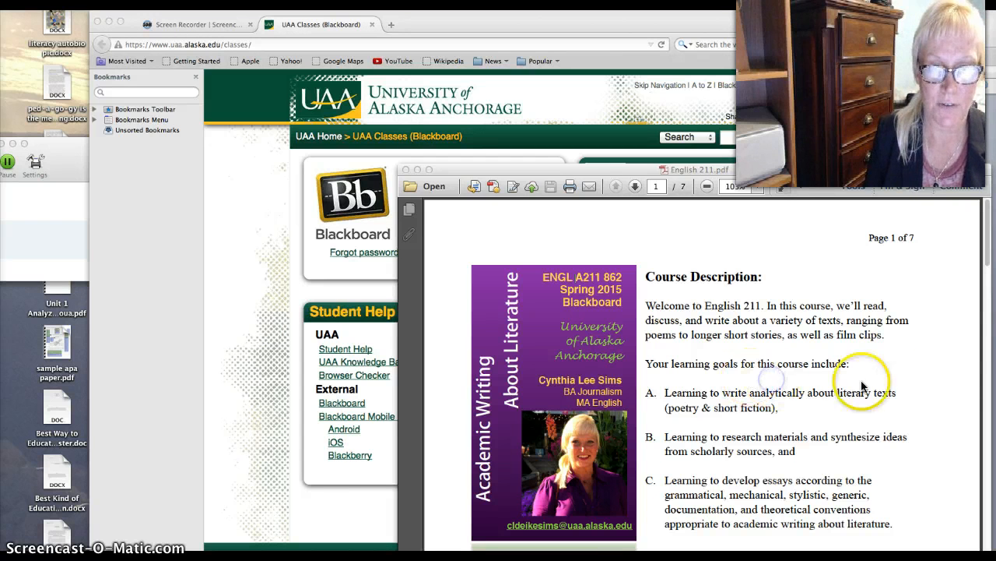
mouse_move(985, 261)
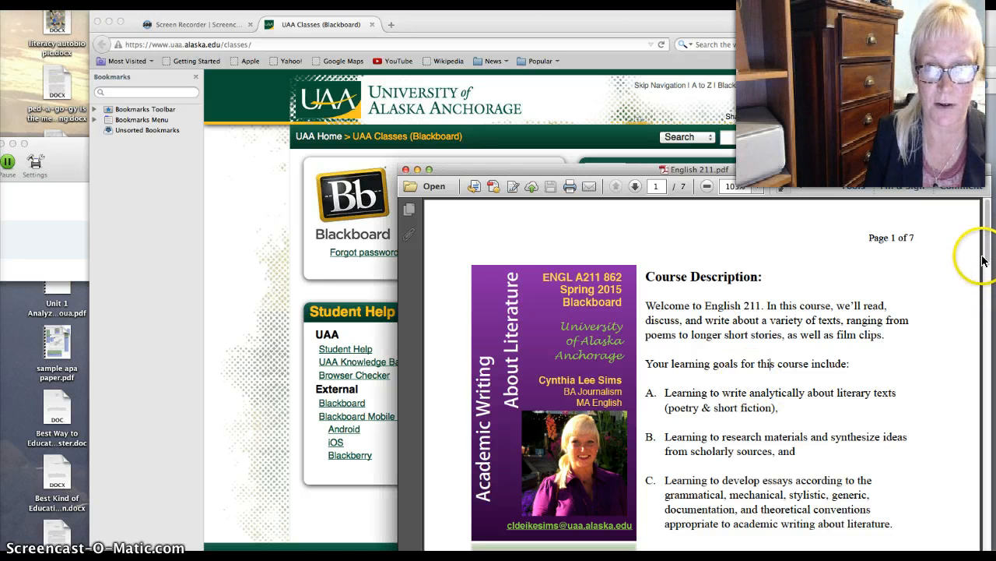
- Scroll the syllabus past the learning goals to Required Texts and Required Communication
scroll("down", 3)
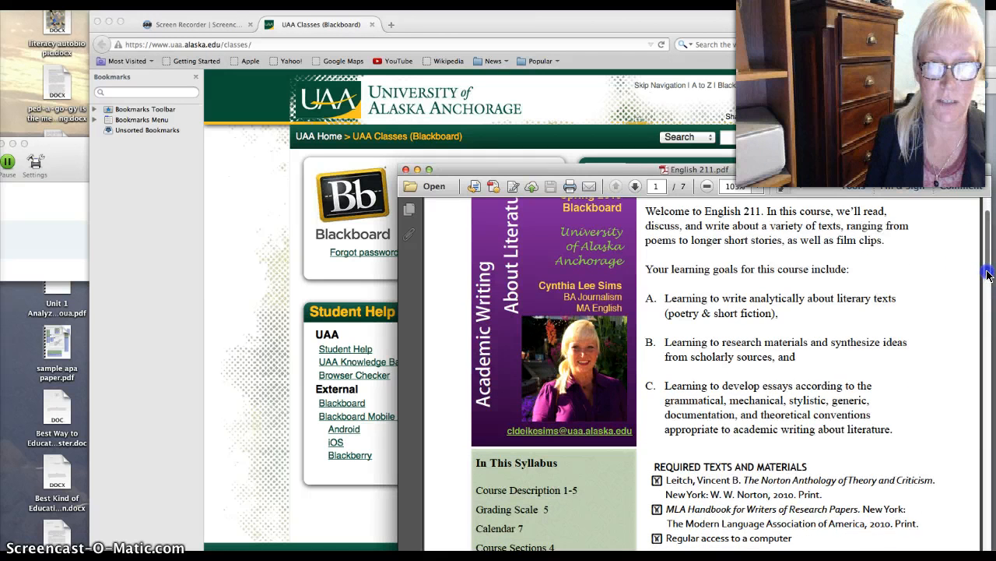
scroll("down", 3)
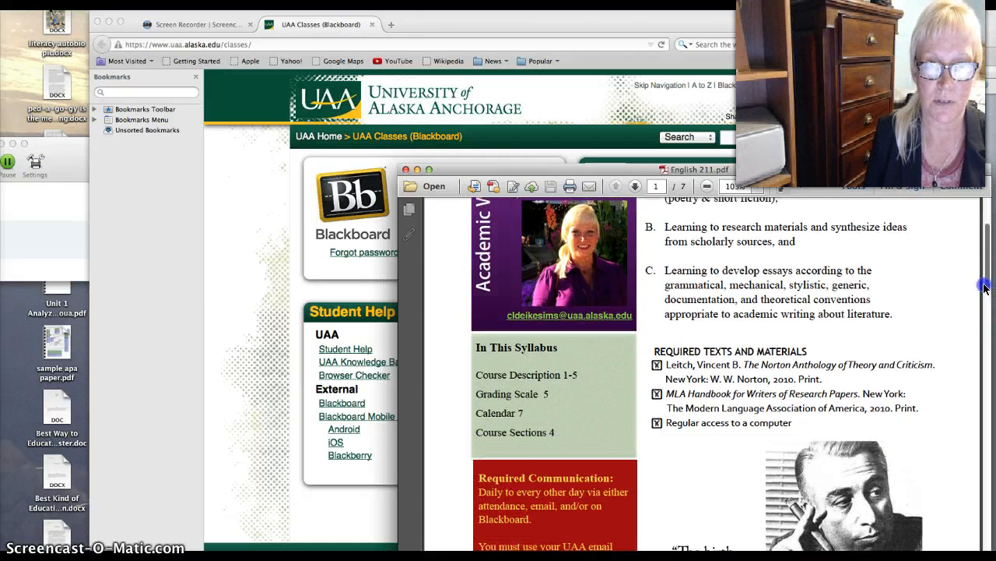
scroll("down", 3)
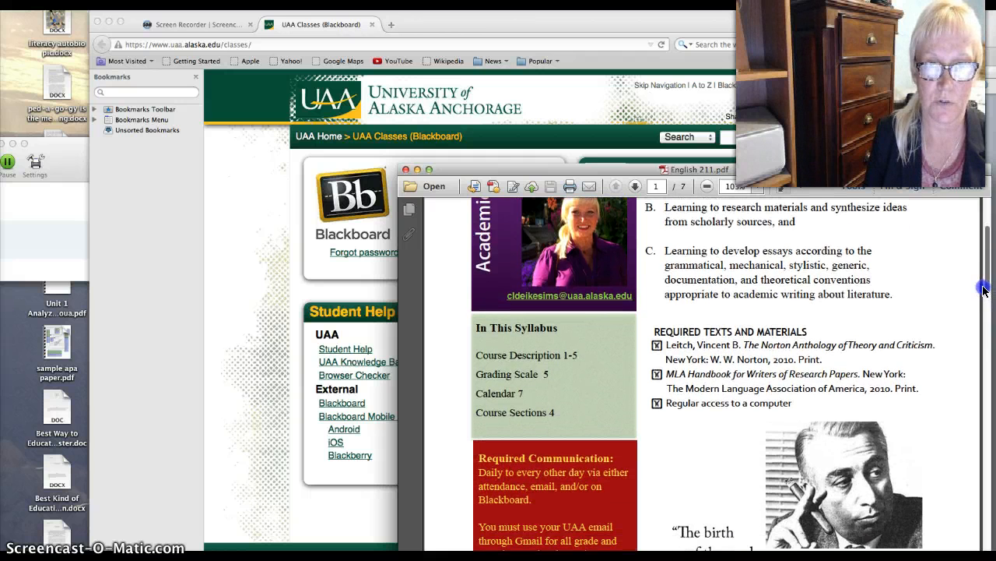
scroll("down", 3)
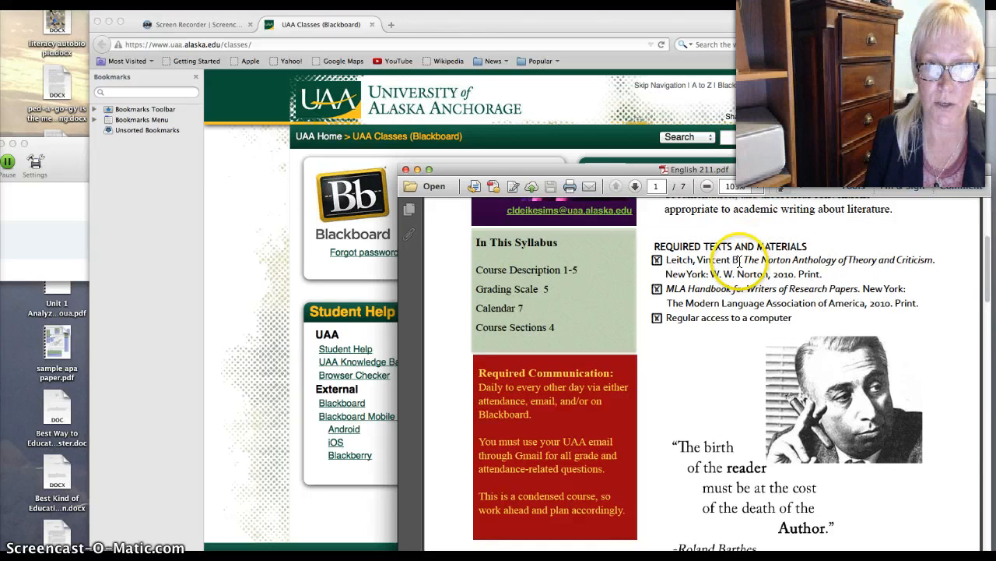
mouse_move(690, 285)
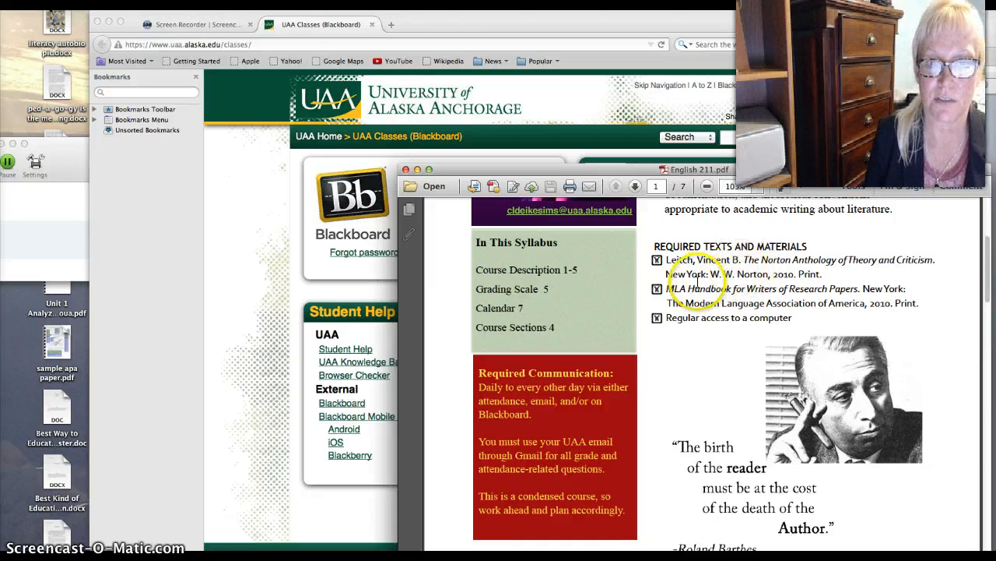
mouse_move(957, 337)
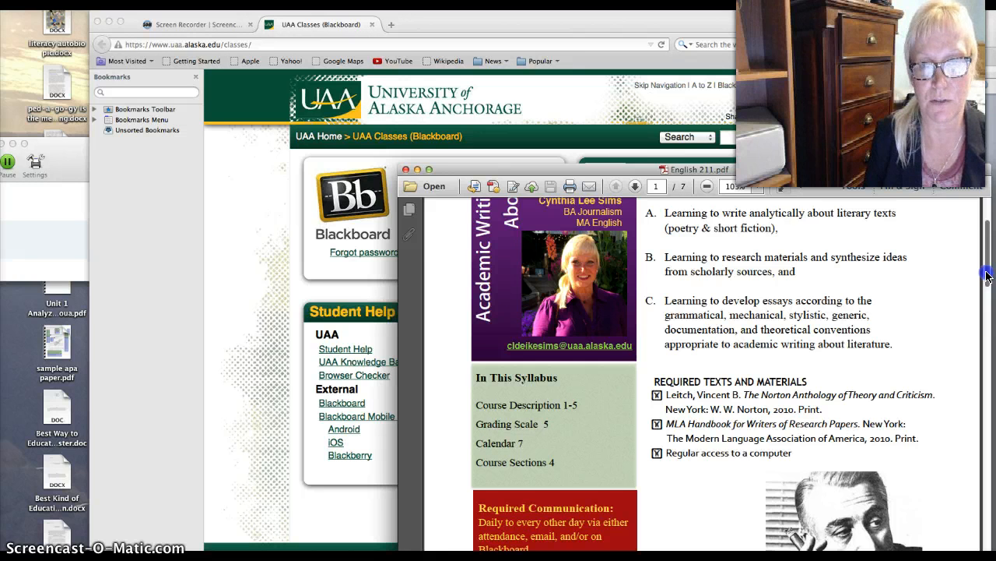
scroll("down", 3)
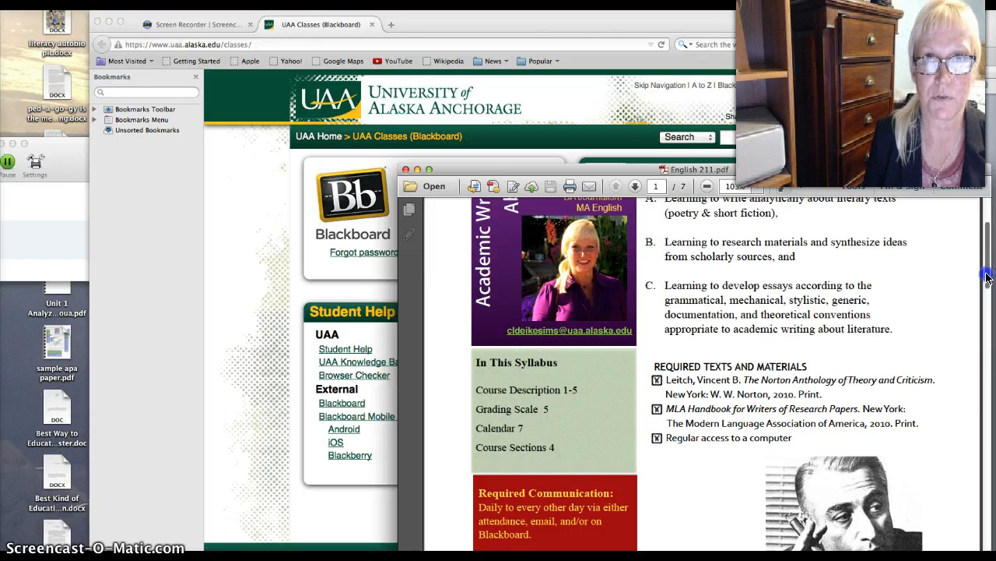
scroll("down", 3)
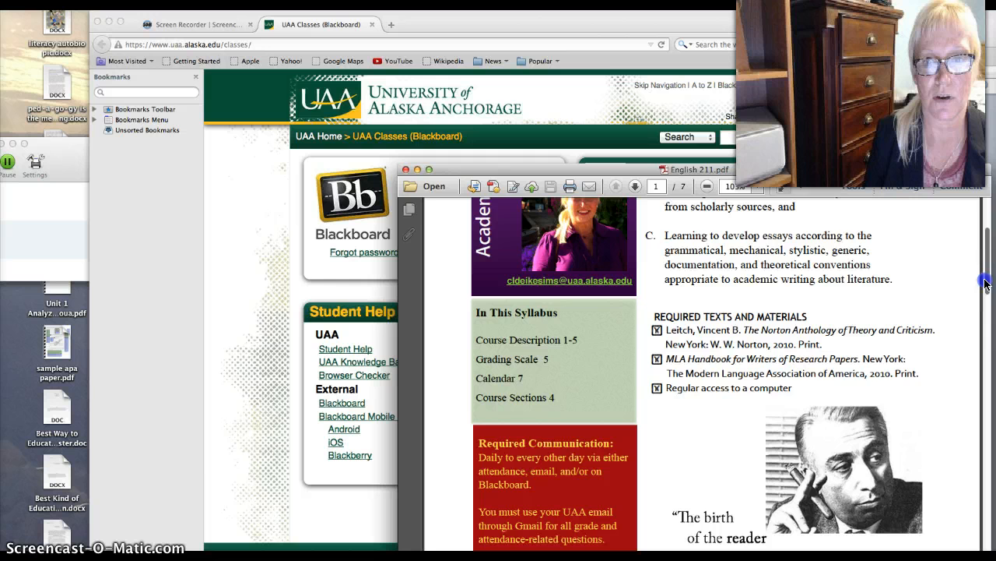
scroll("down", 3)
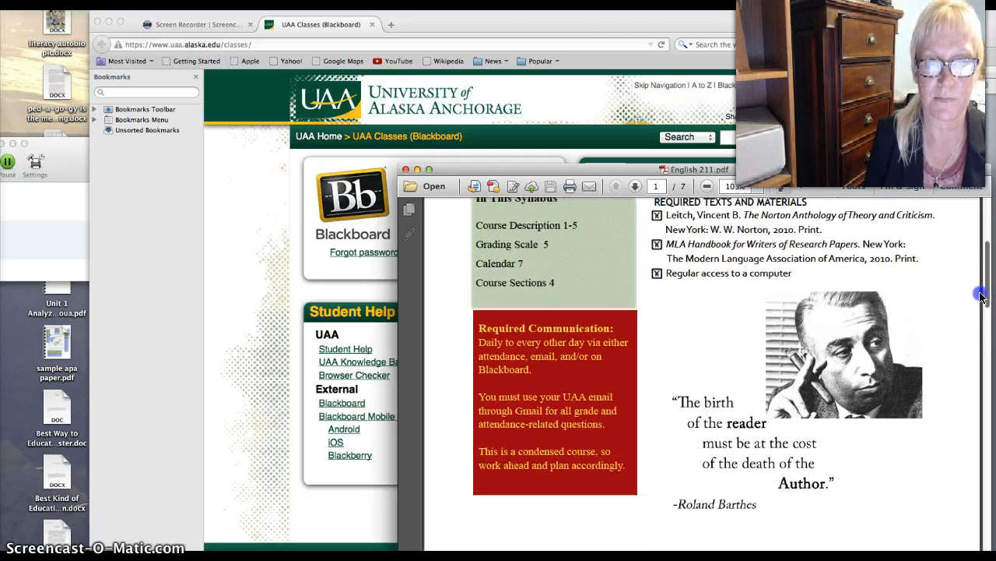
scroll("down", 3)
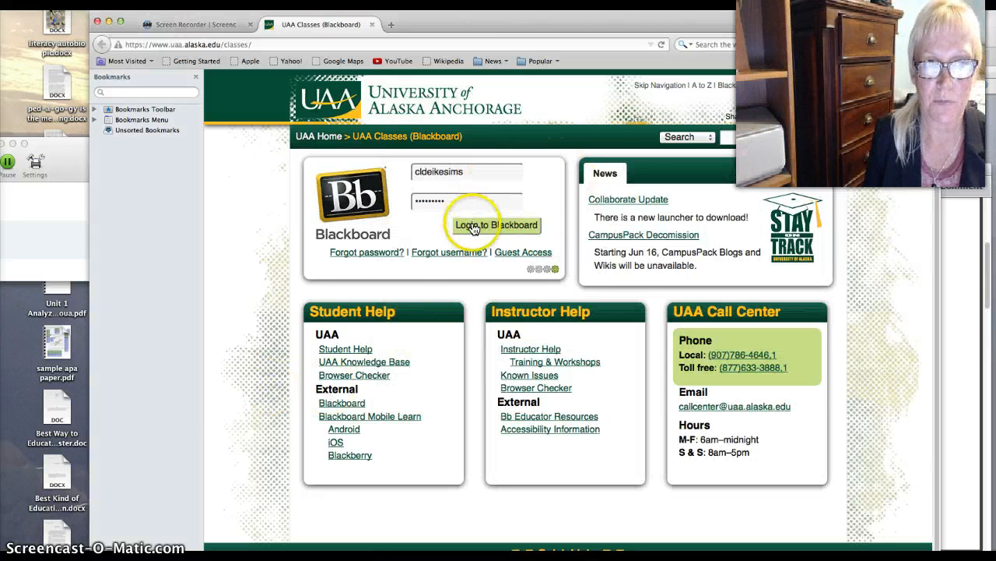
- Submit the entered username and password with 'Login to Blackboard' on the UAA Classes page
left_click(498, 225)
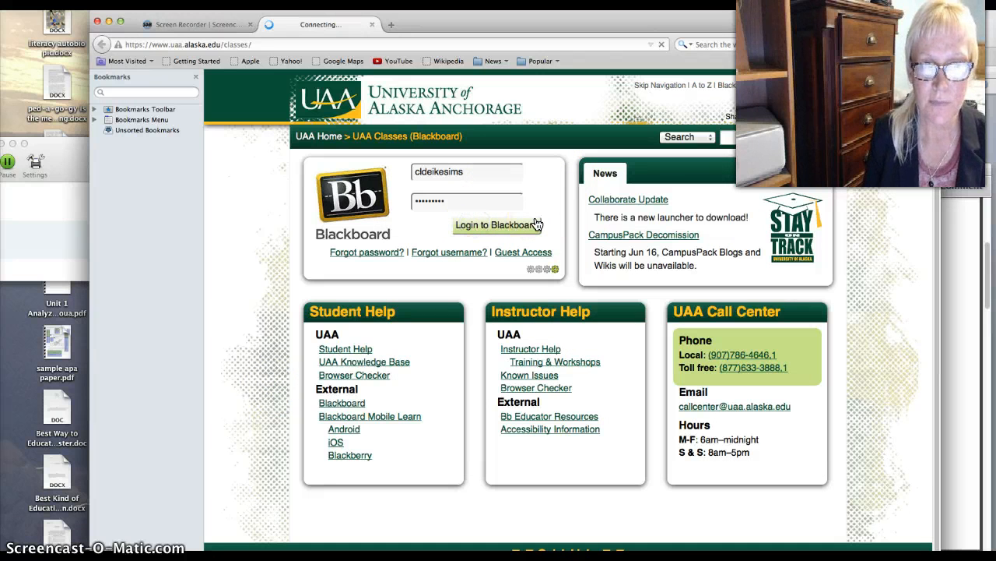
left_click(497, 225)
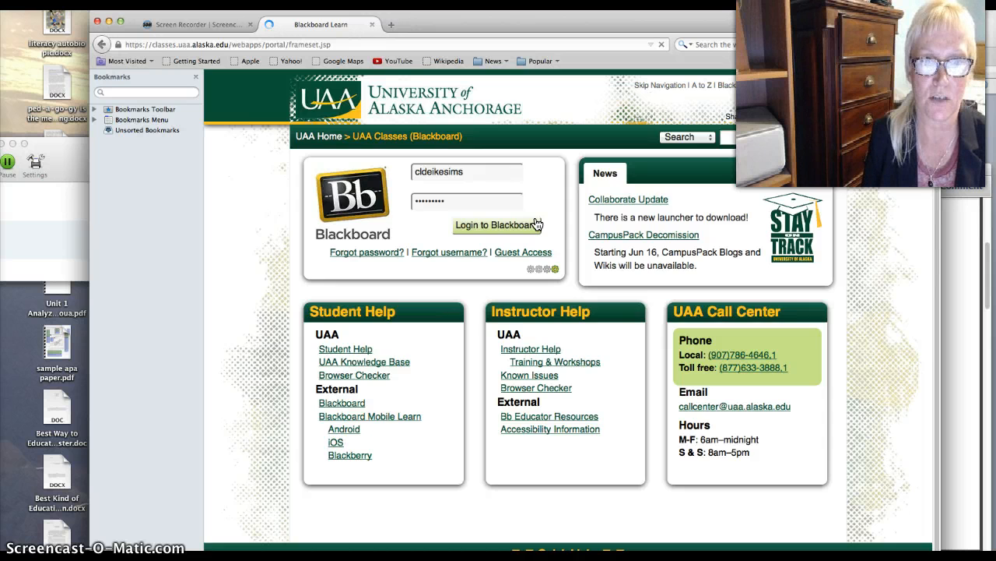
left_click(496, 225)
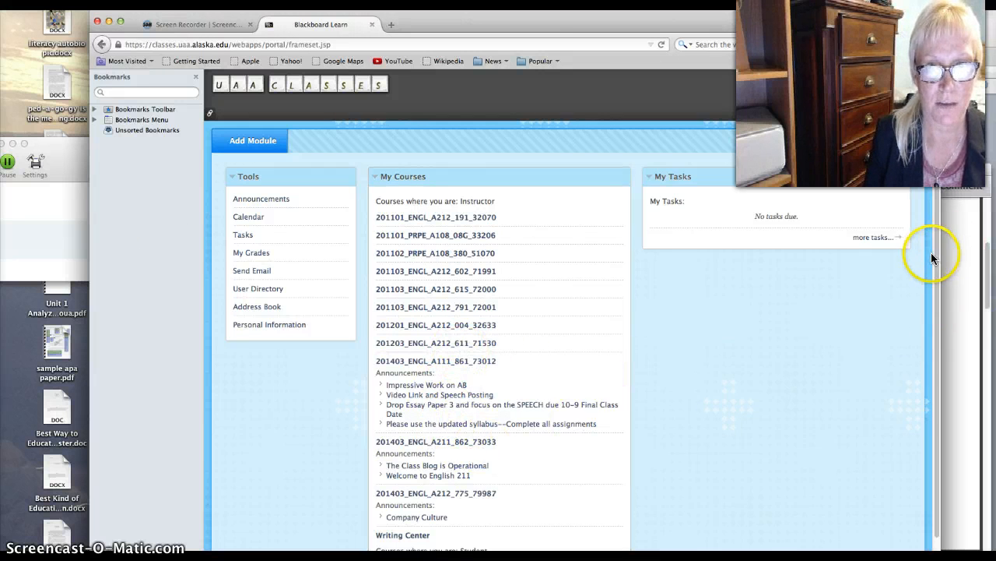
- Scroll My Courses and open 201403_ENGL_A211_862_73033 to its Announcements page
scroll("down", 3)
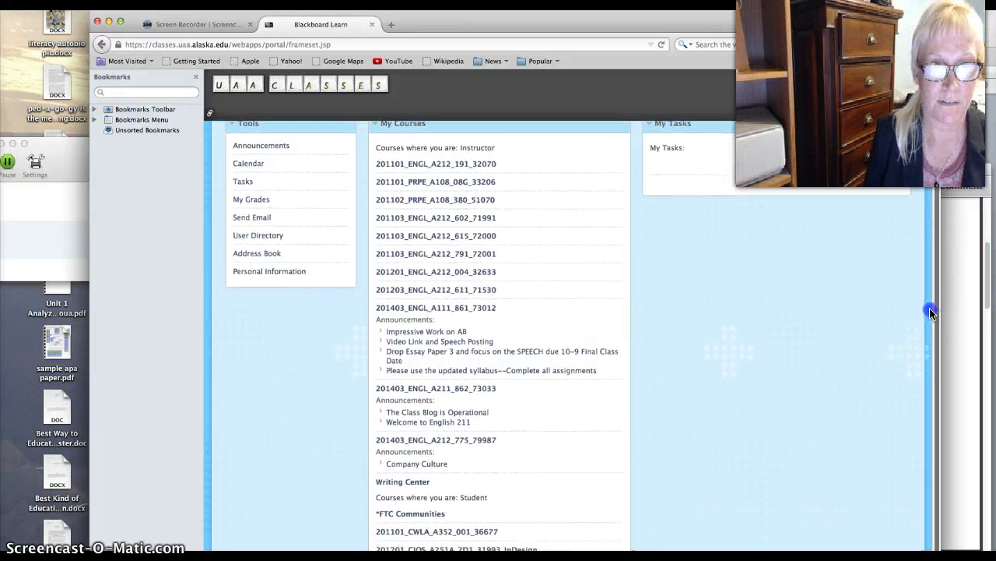
scroll("down", 3)
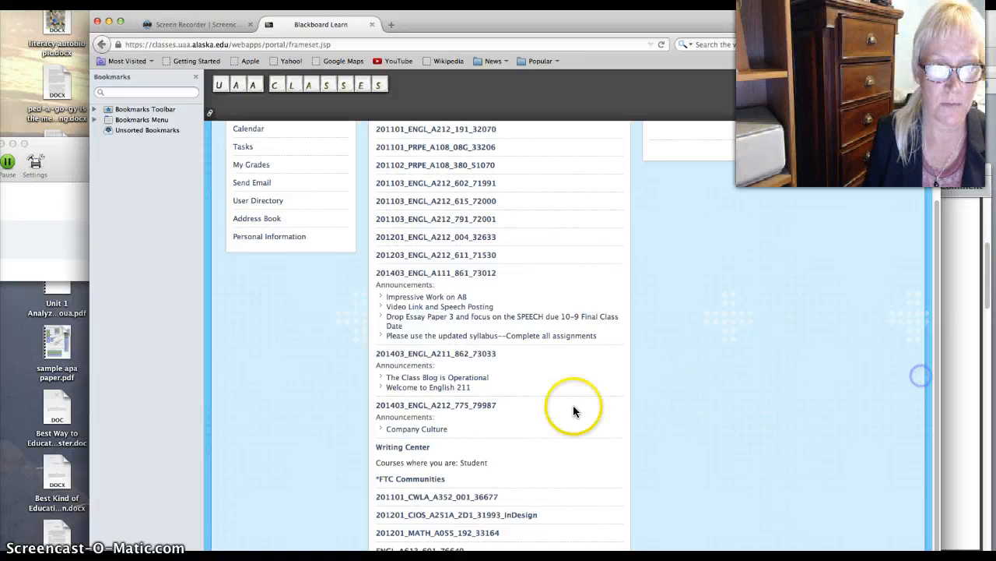
mouse_move(609, 535)
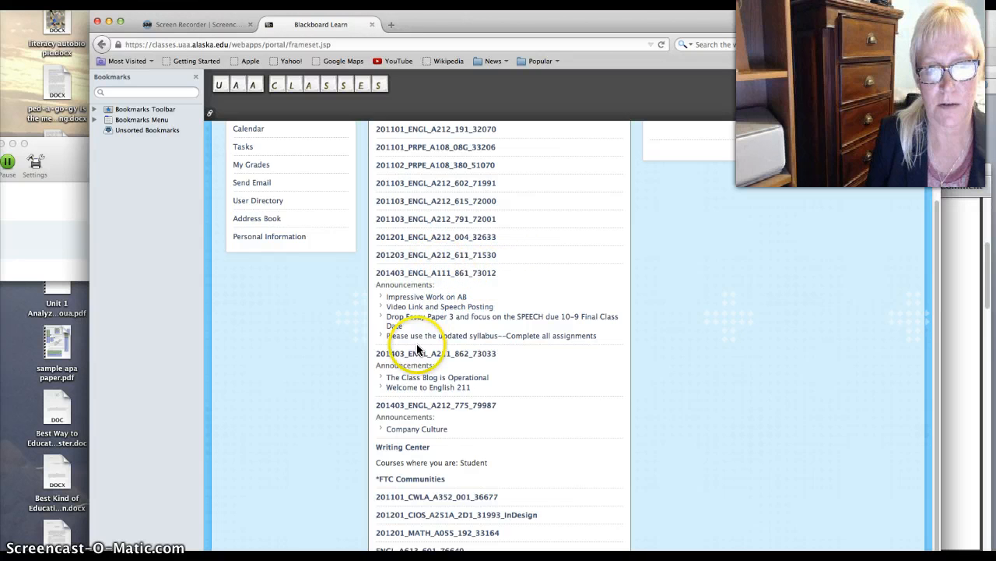
left_click(415, 353)
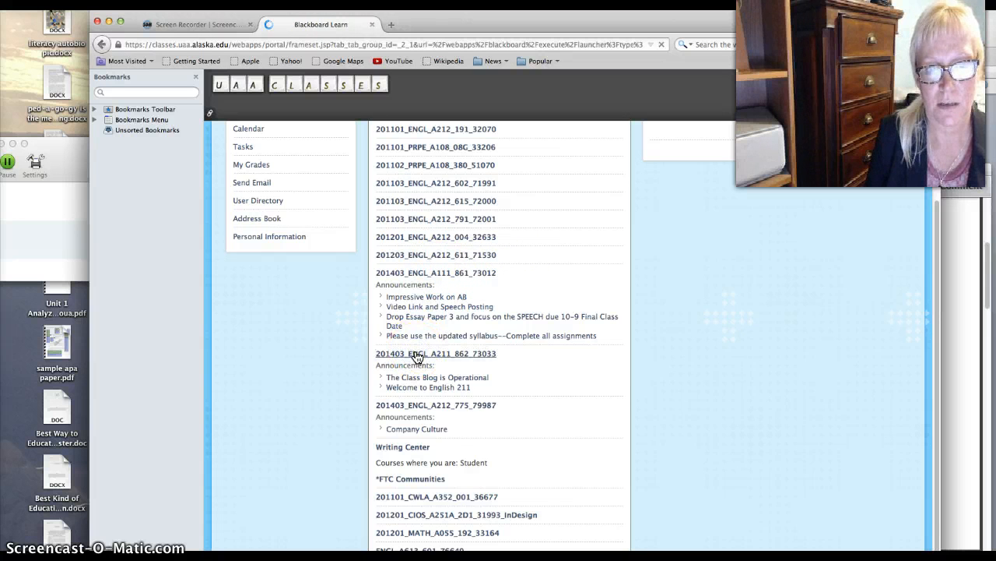
left_click(420, 354)
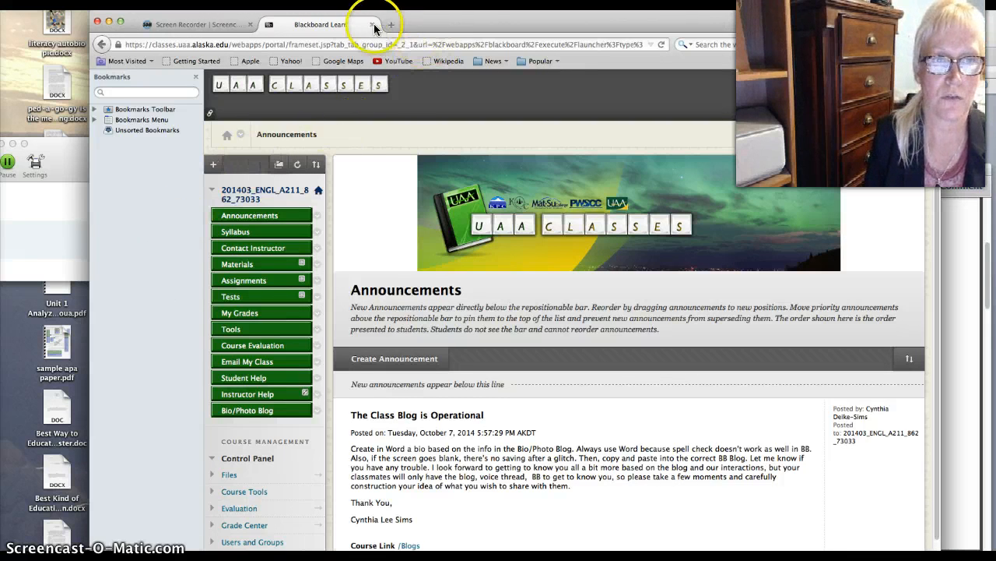
- In a new tab, search 'cirque literary' and open the Cirque Journal homepage (Vol. 5 No. 2)
left_click(390, 24)
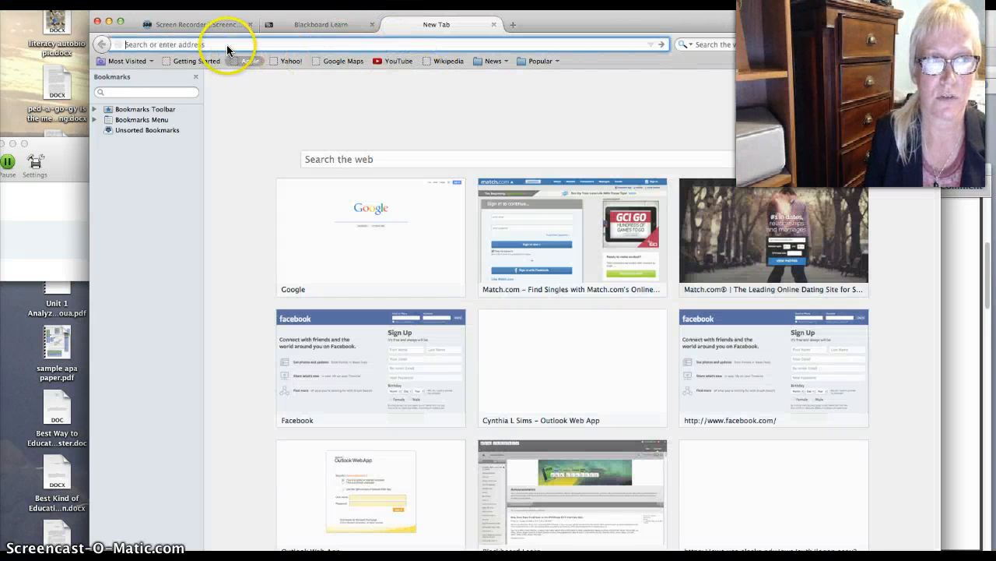
type("w")
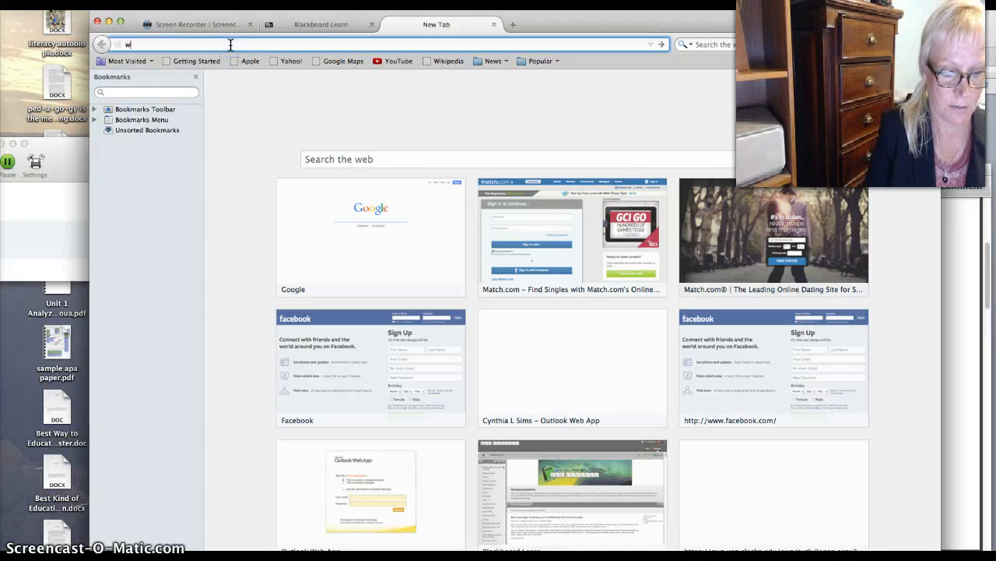
type("ww.google.com/?gws_rd=ssl")
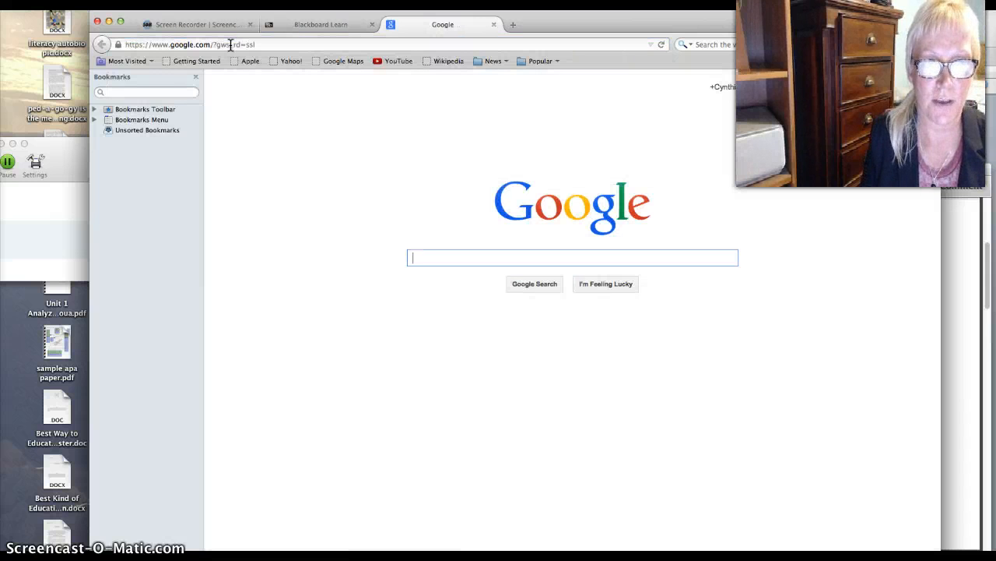
type("cirque literary")
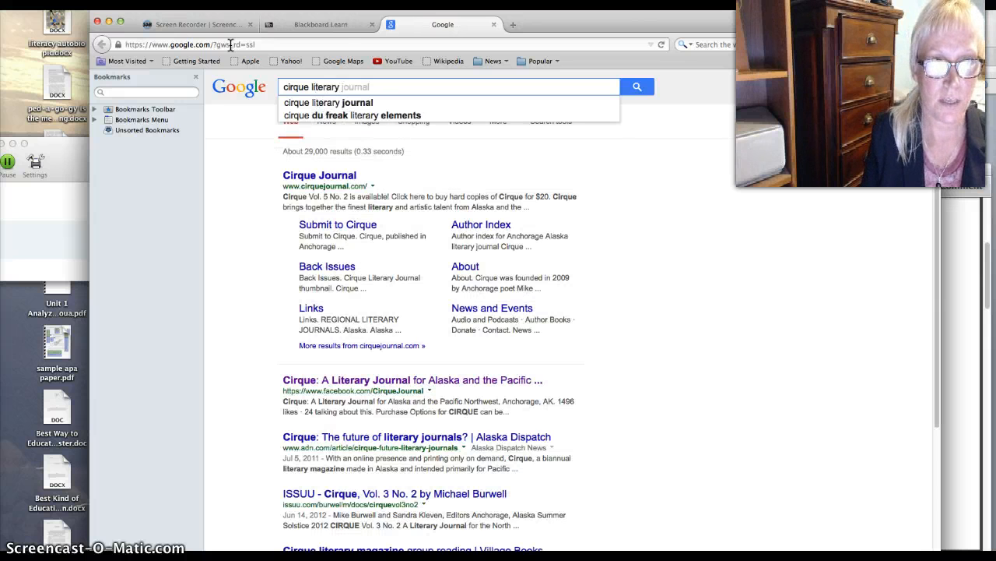
left_click(320, 175)
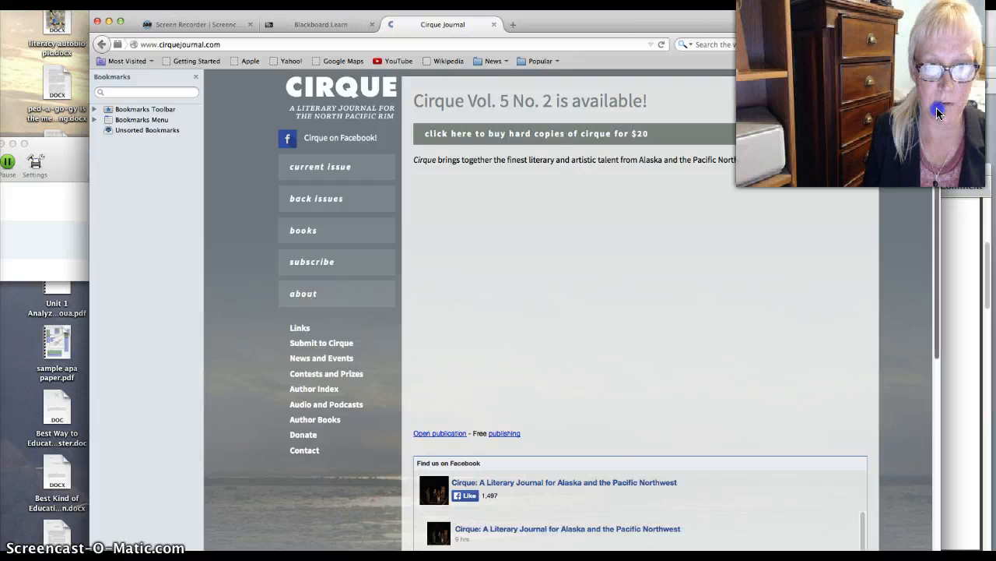
scroll("down", 3)
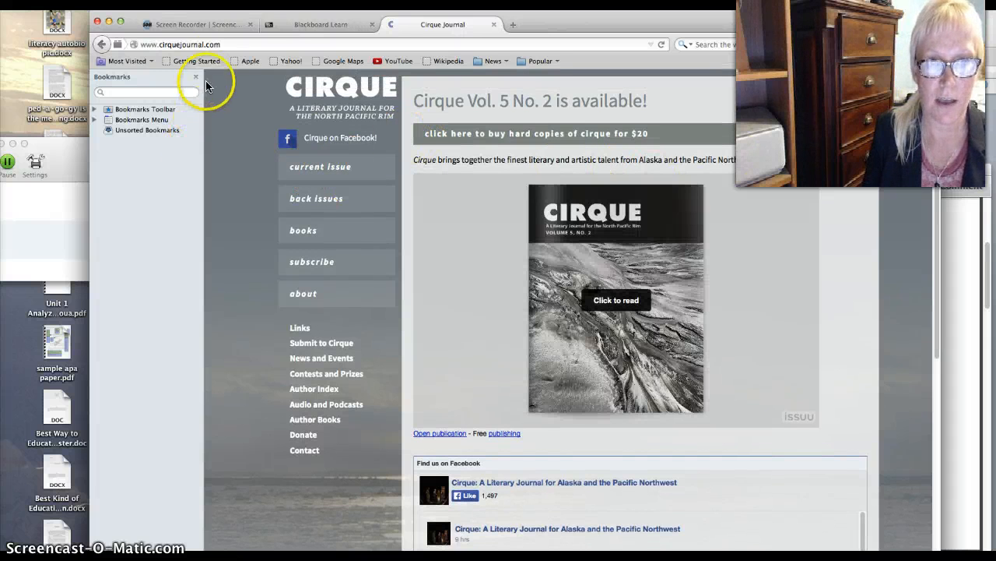
mouse_move(406, 88)
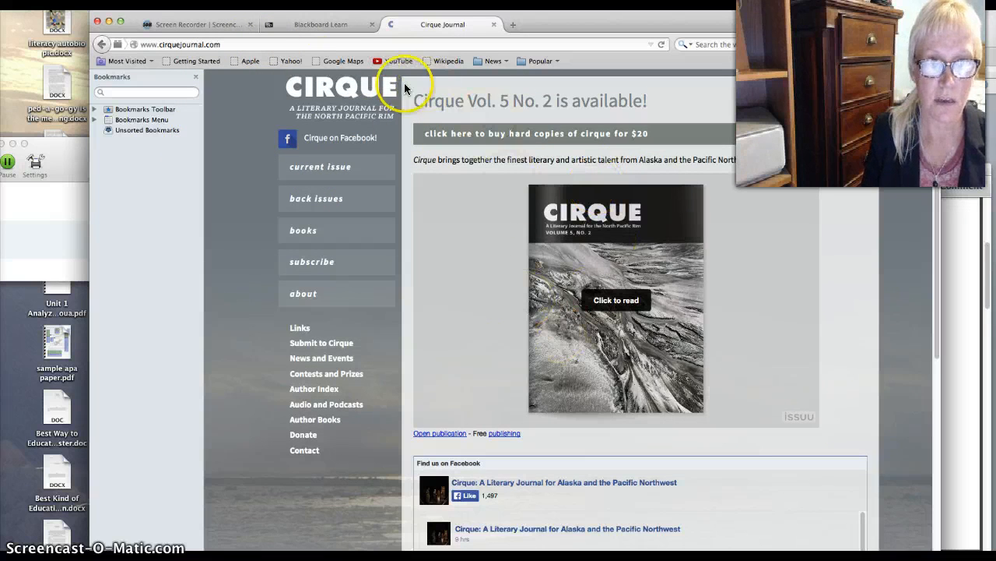
- Back on the announcements, follow the /Blogs link in 'The Class Blog is Operational'
left_click(322, 24)
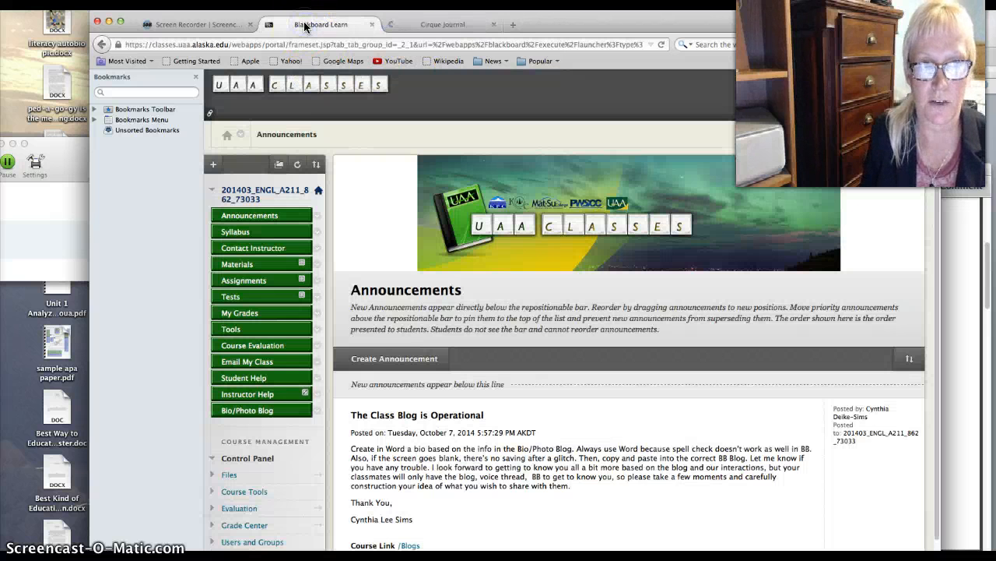
mouse_move(908, 283)
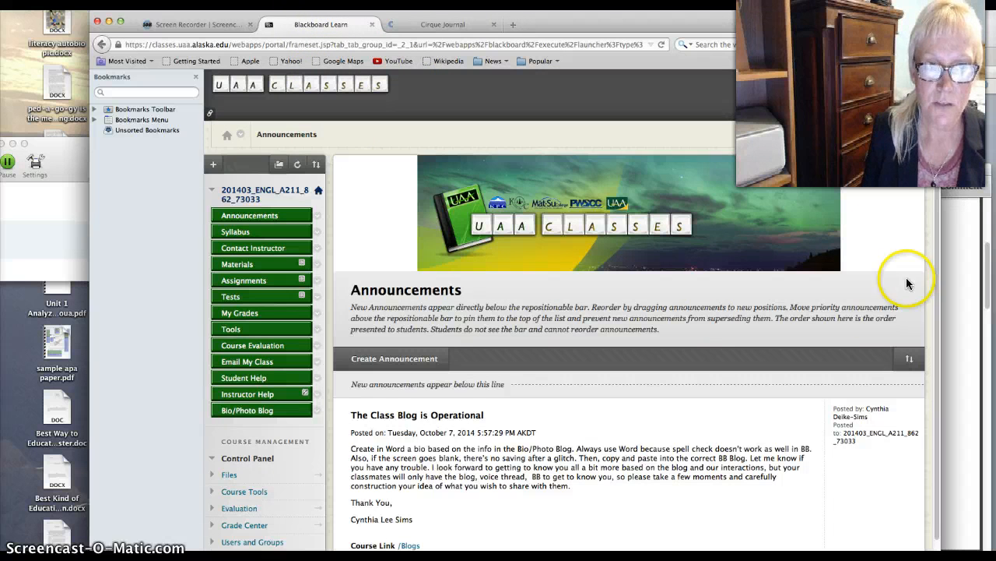
scroll("down", 3)
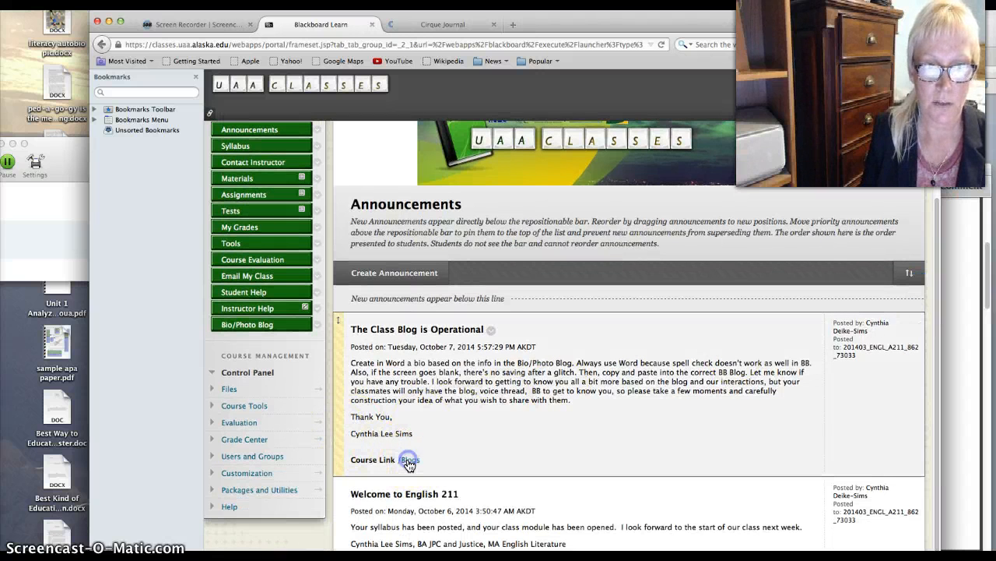
left_click(408, 459)
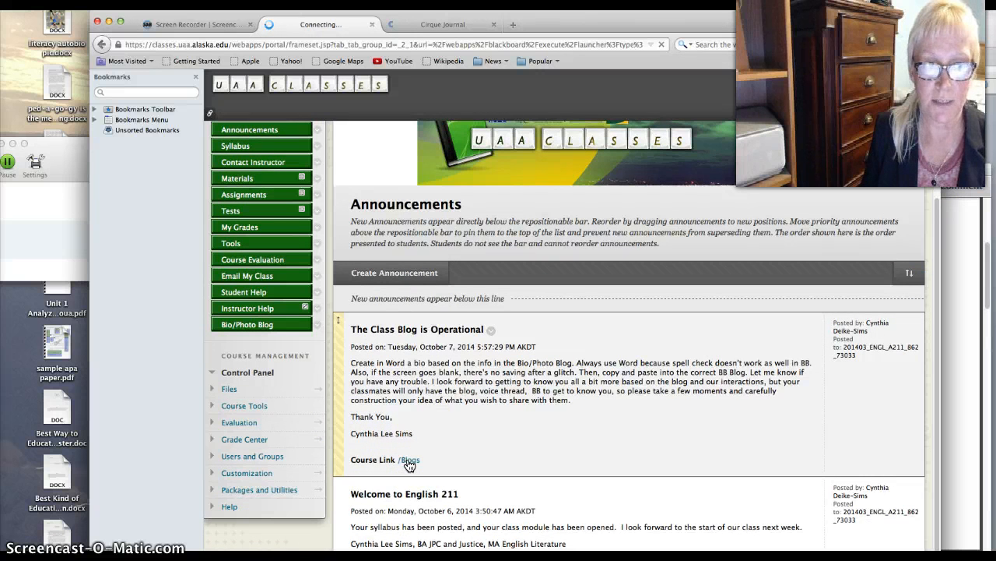
left_click(408, 461)
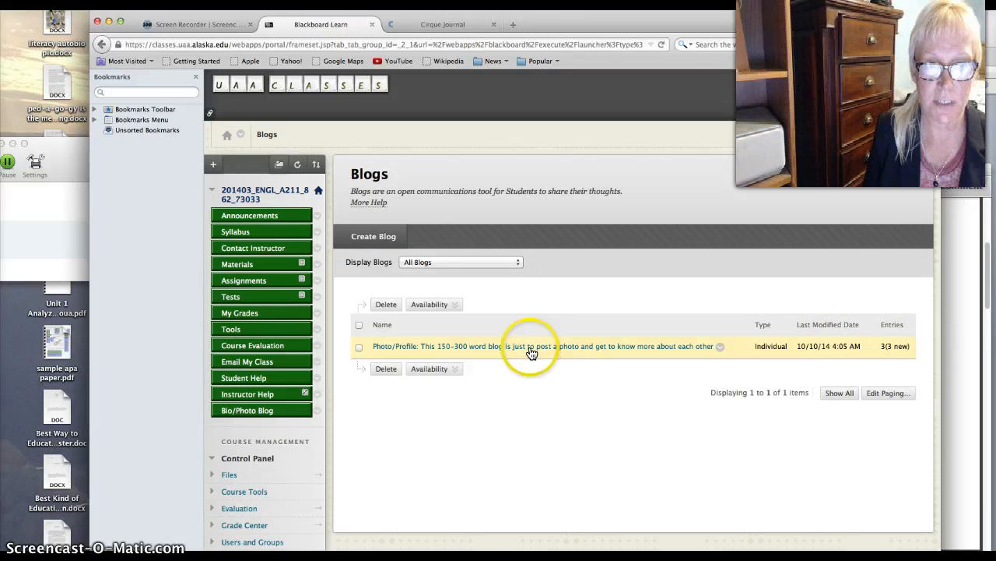
- Open the Photo/Profile blog and scroll down its member listing
left_click(532, 351)
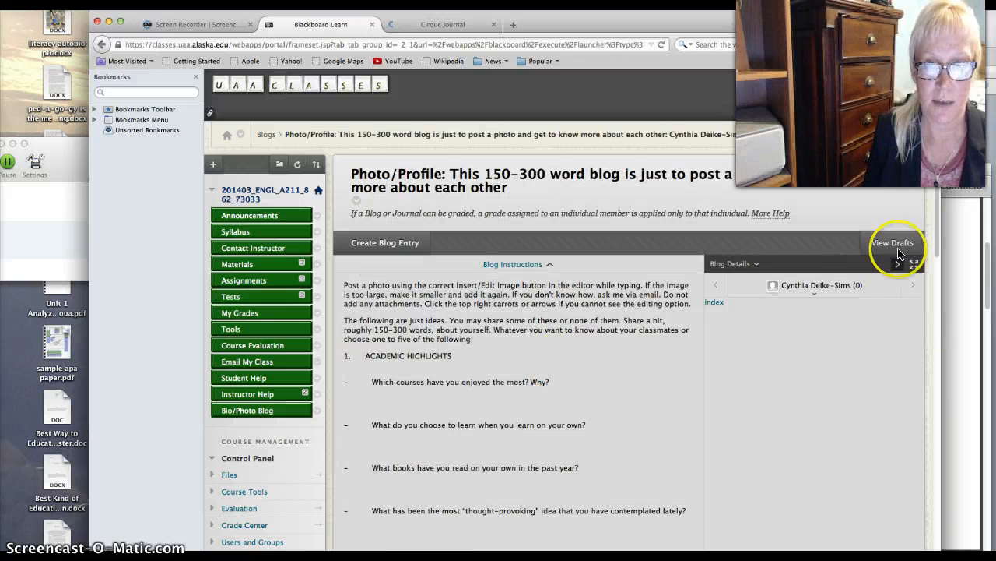
scroll("down", 3)
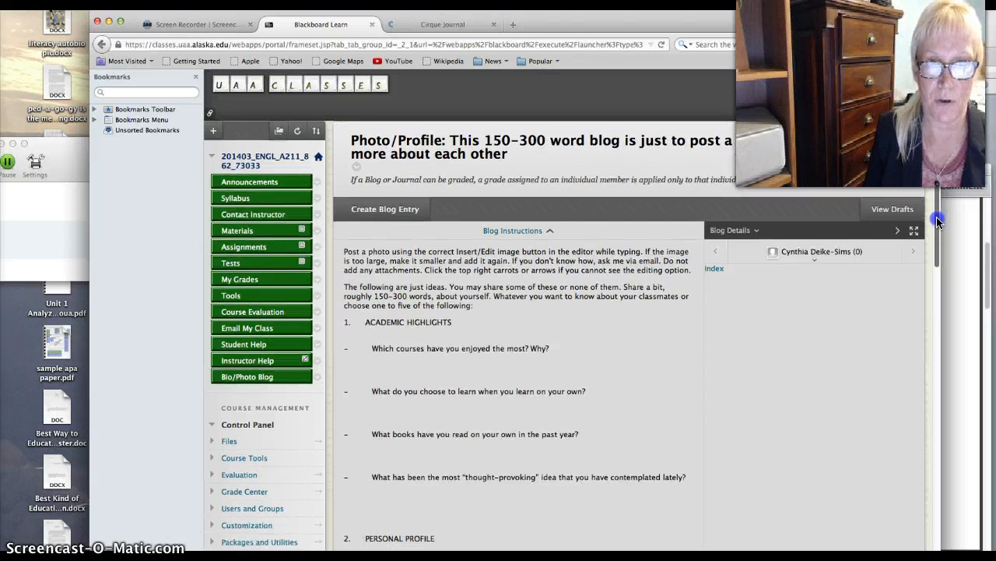
scroll("down", 3)
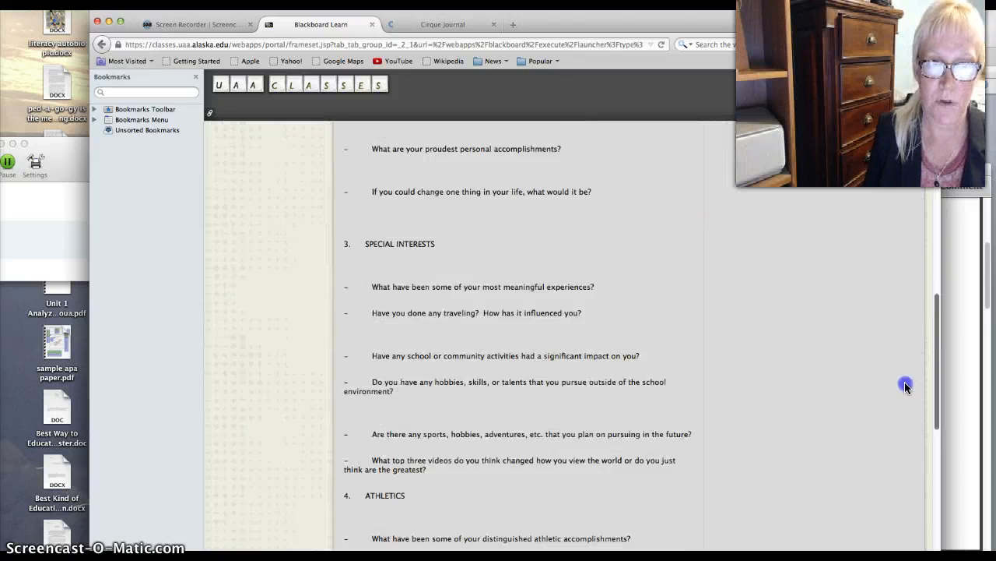
scroll("down", 3)
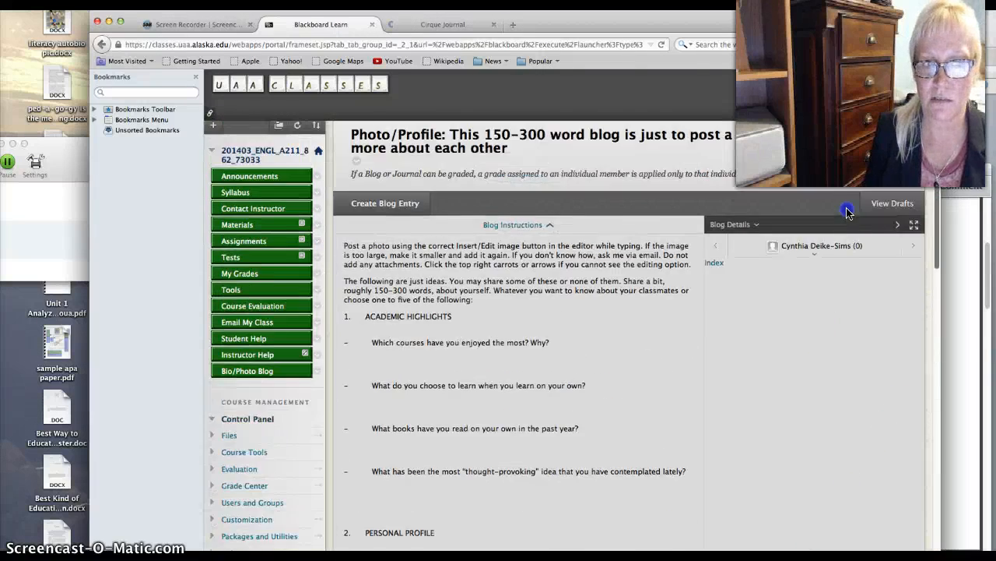
scroll("down", 3)
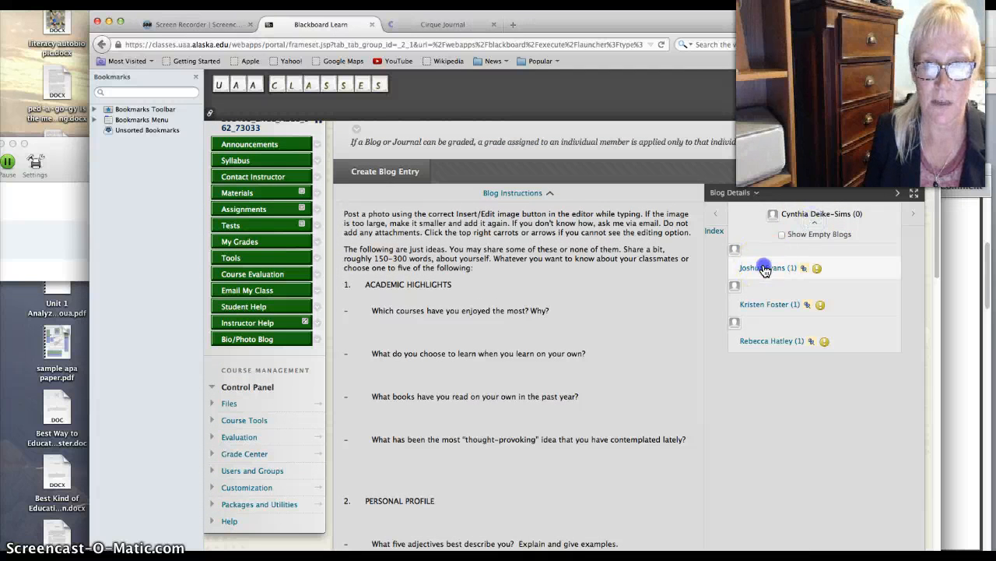
- Open the first student's entries from Blog Details and read their introduction post
left_click(764, 267)
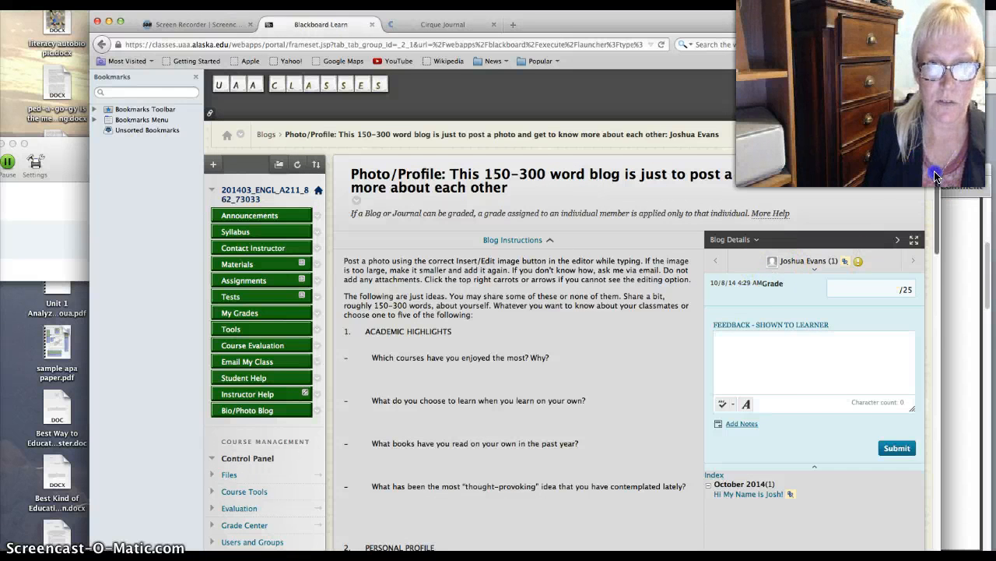
scroll("down", 3)
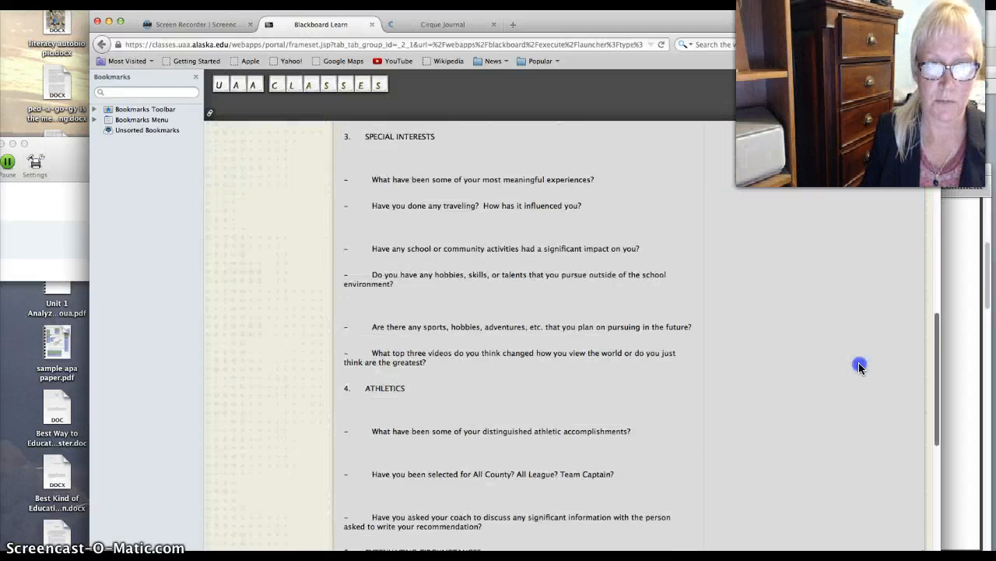
scroll("down", 3)
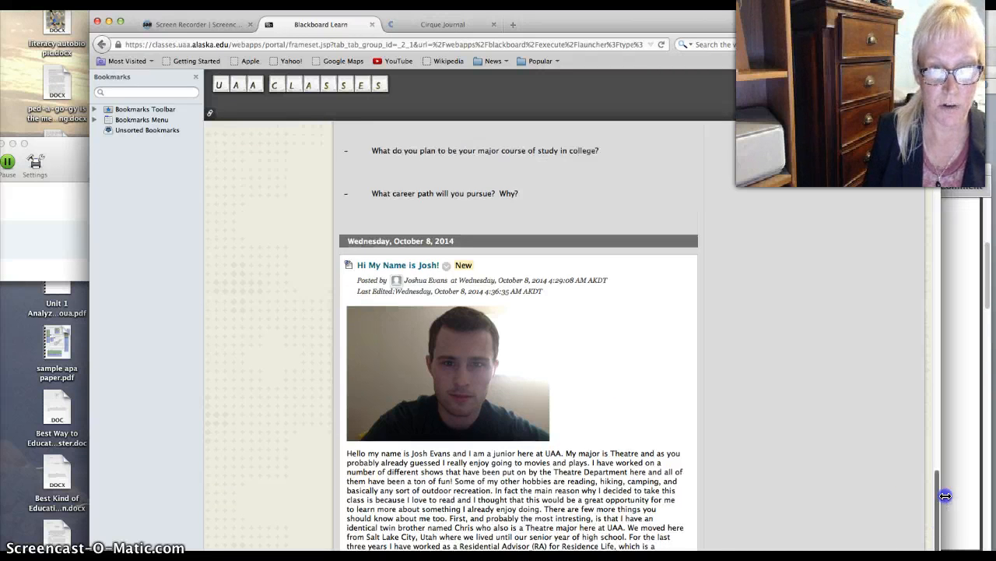
scroll("up", 3)
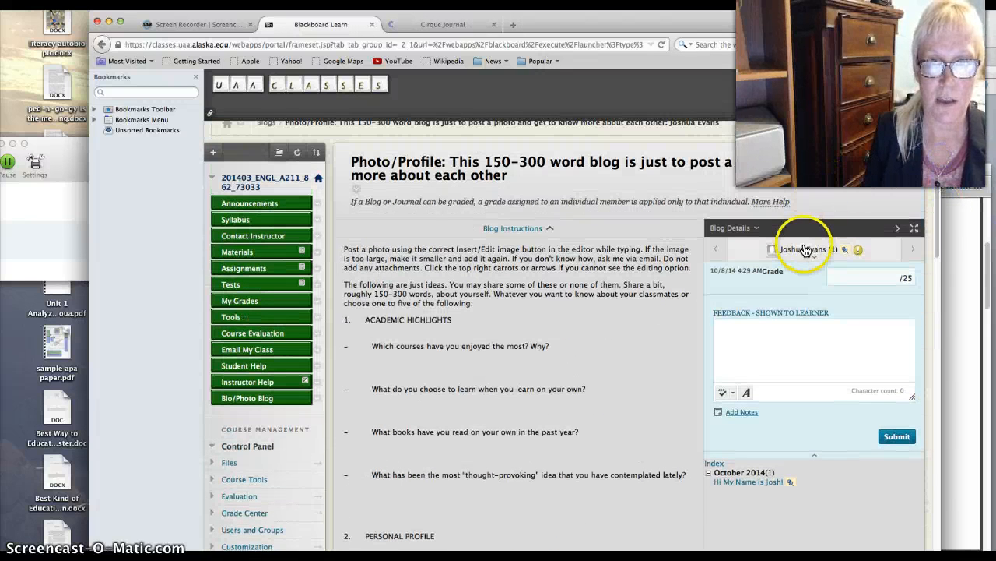
- Switch to another student from the member dropdown and read their introduction post
left_click(803, 248)
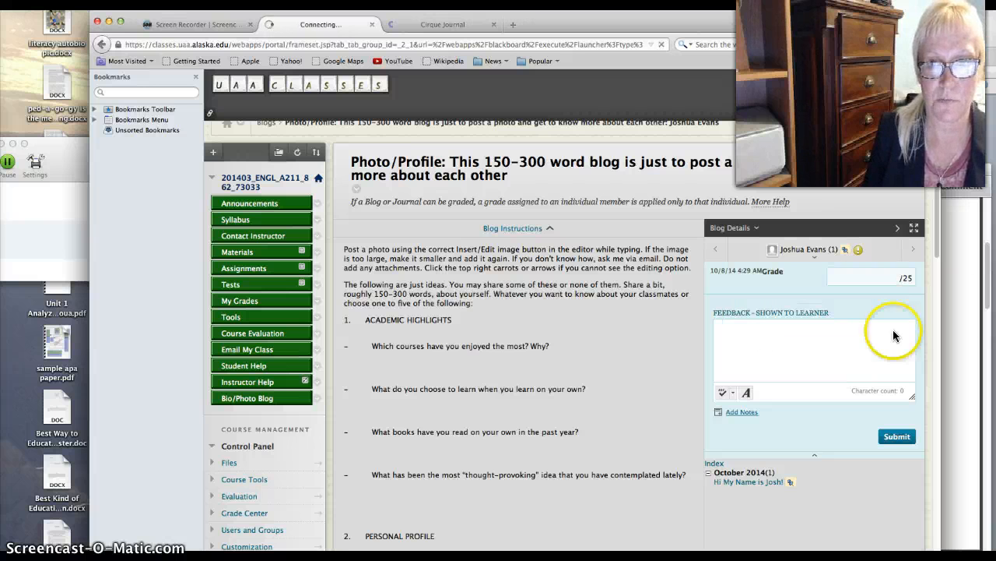
scroll("down", 3)
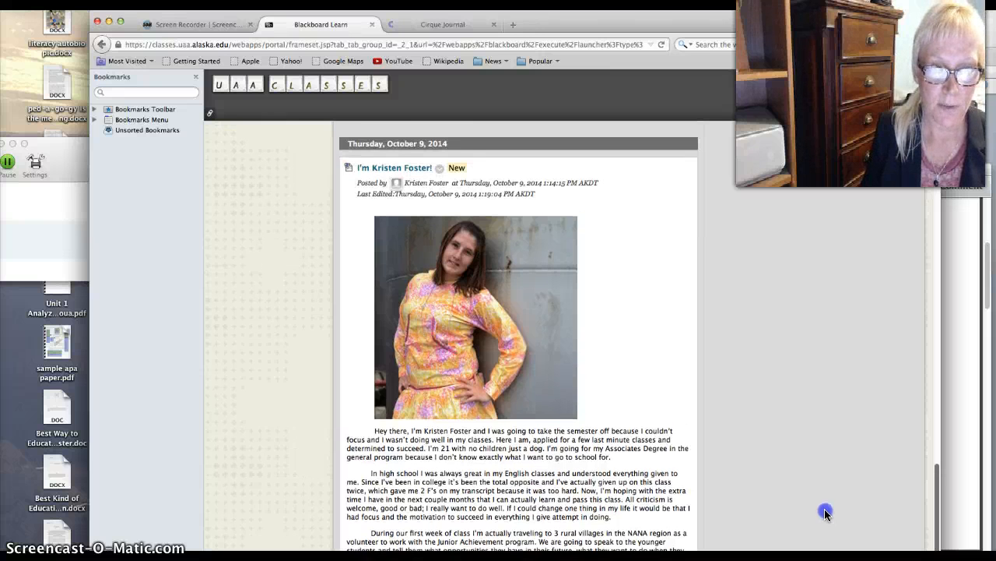
scroll("down", 3)
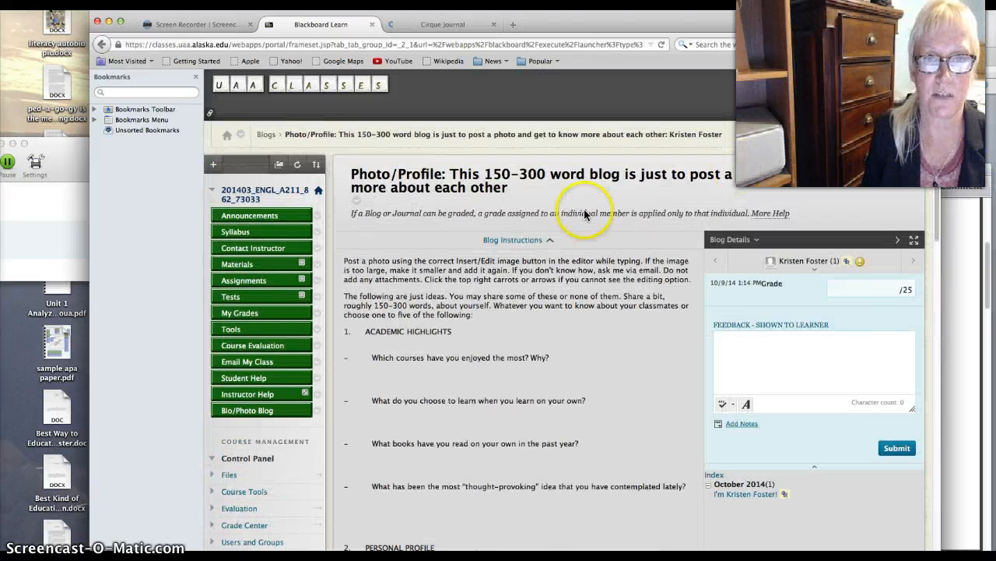
mouse_move(313, 259)
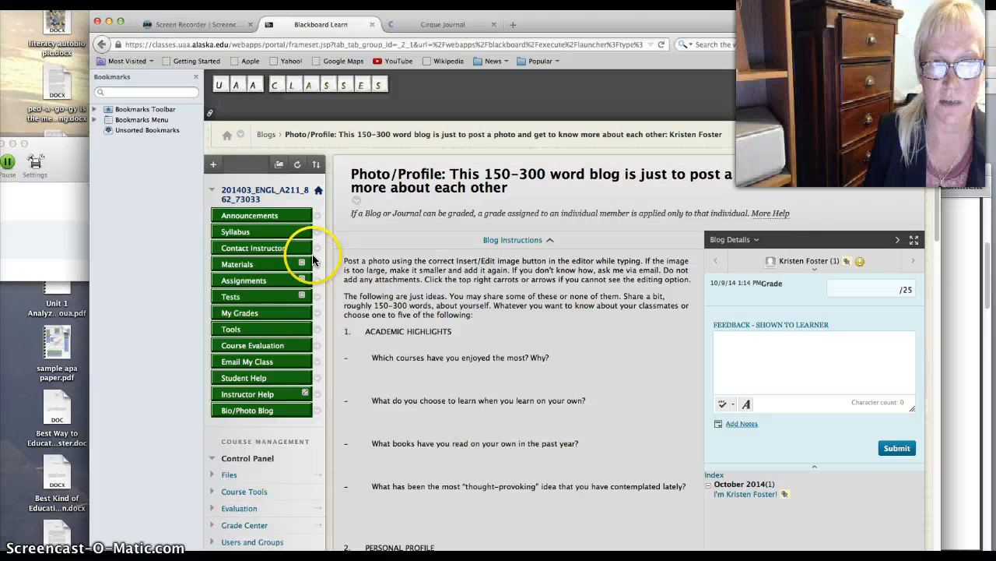
mouse_move(393, 224)
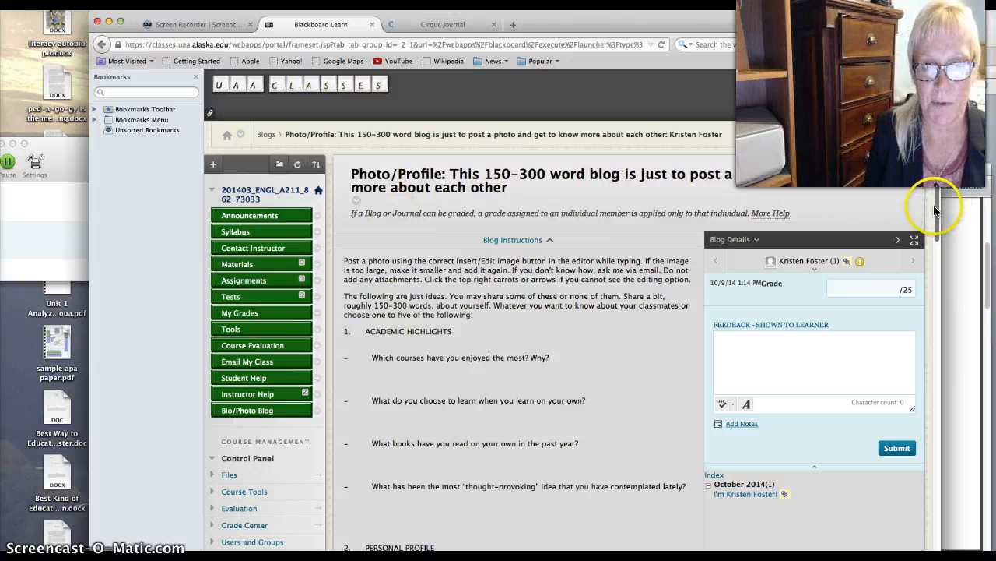
scroll("down", 3)
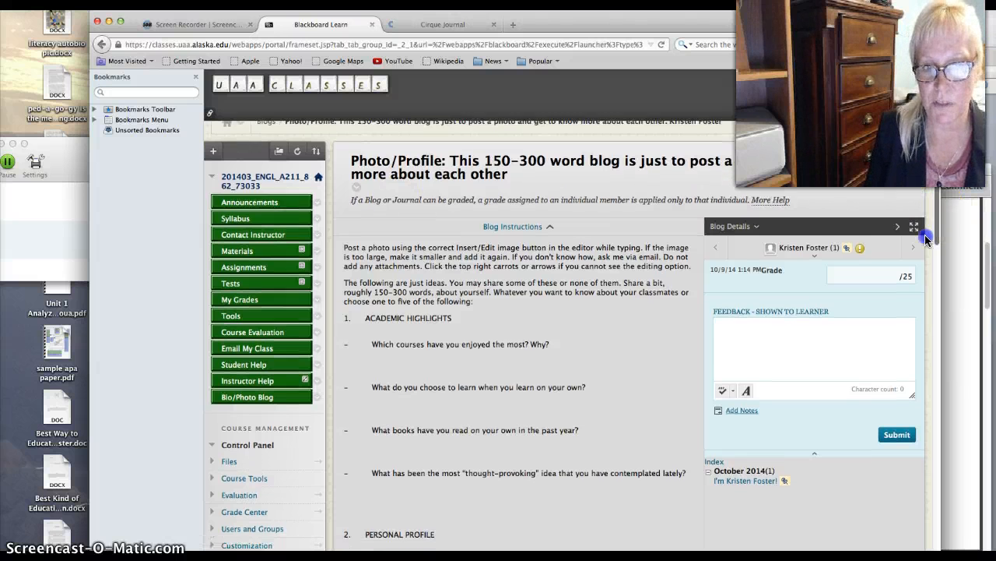
scroll("down", 3)
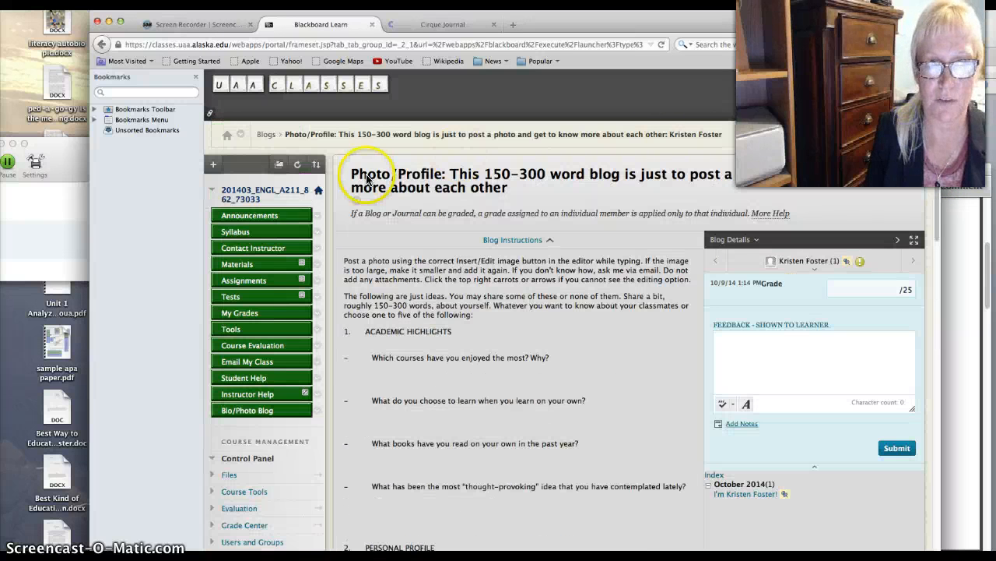
left_click(250, 215)
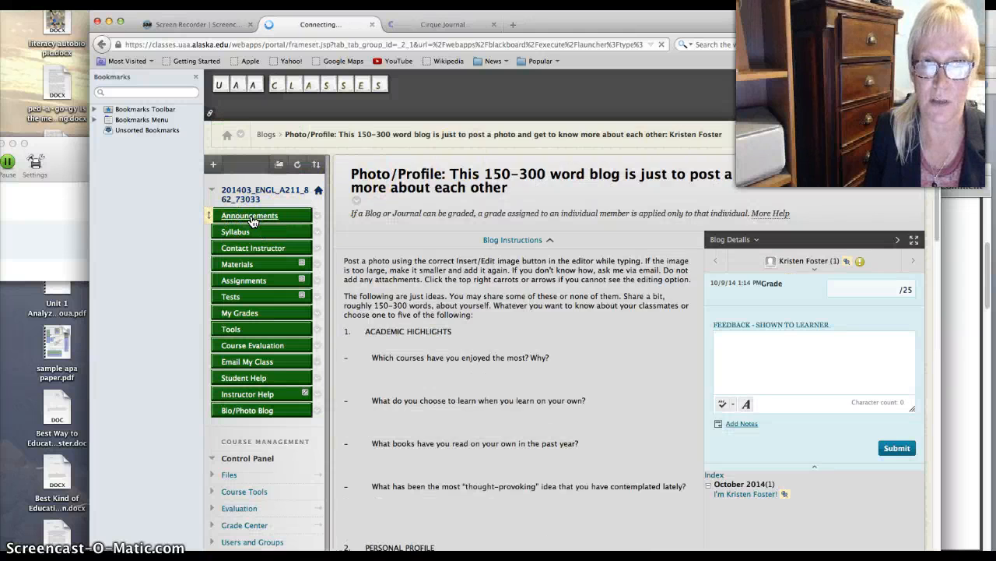
- Click Announcements in the course menu and scroll to the class blog and welcome posts
left_click(249, 215)
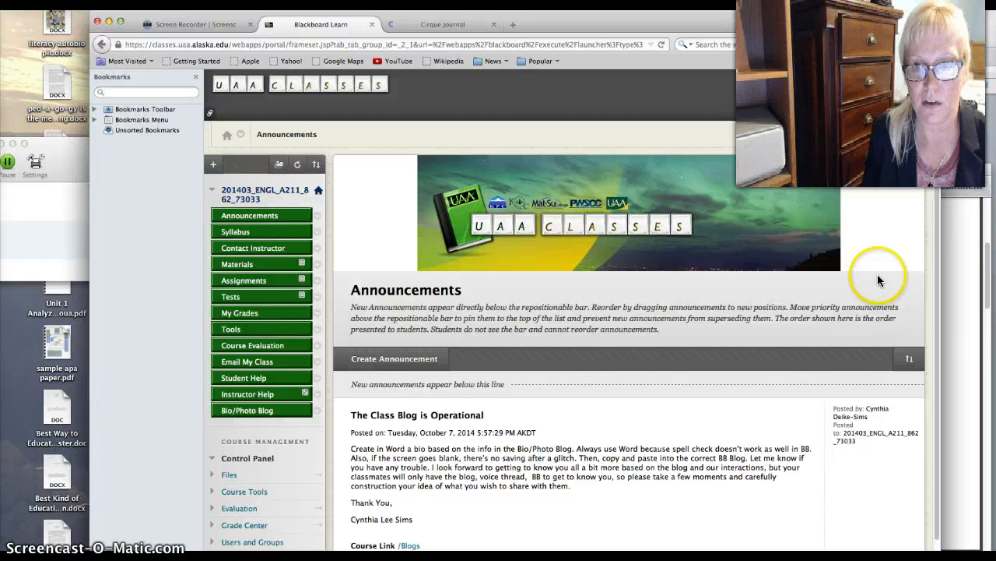
scroll("down", 3)
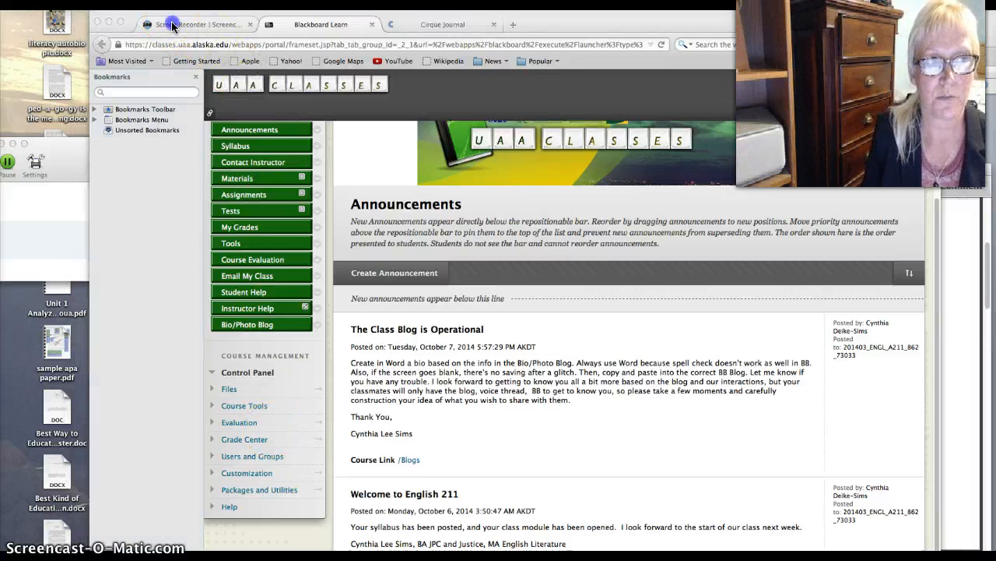
- Switch to the 'Screen Recorder | Screencast-O-Matic' tab showing Ready
left_click(191, 23)
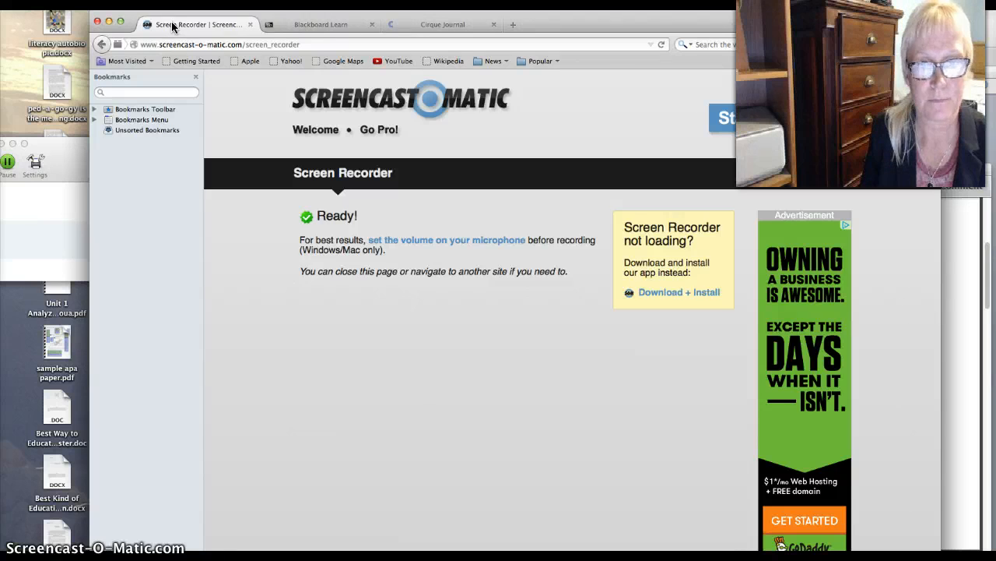
mouse_move(332, 23)
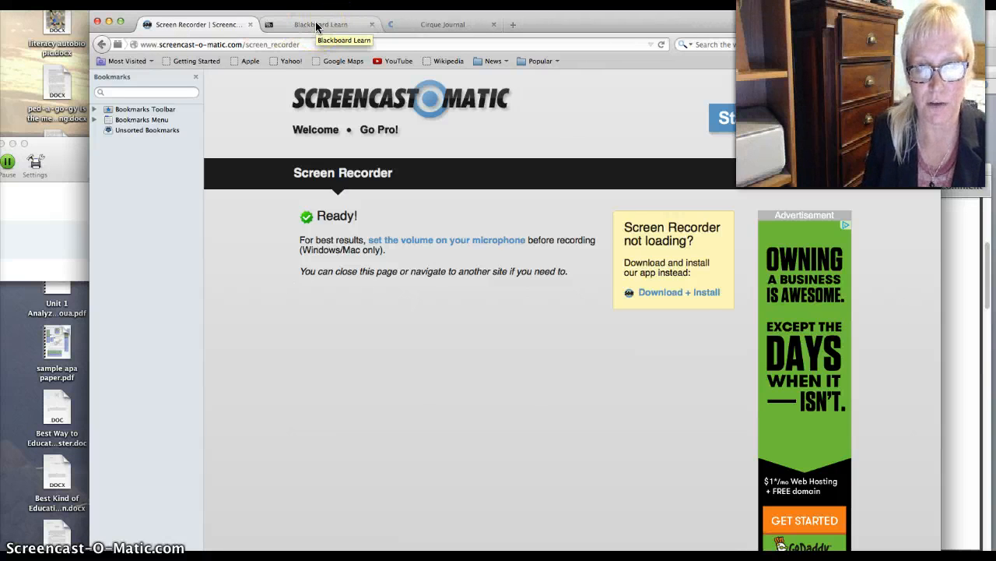
- Bring English 211.pdf forward and scroll through pages 1 and 2 of the syllabus
left_click(327, 24)
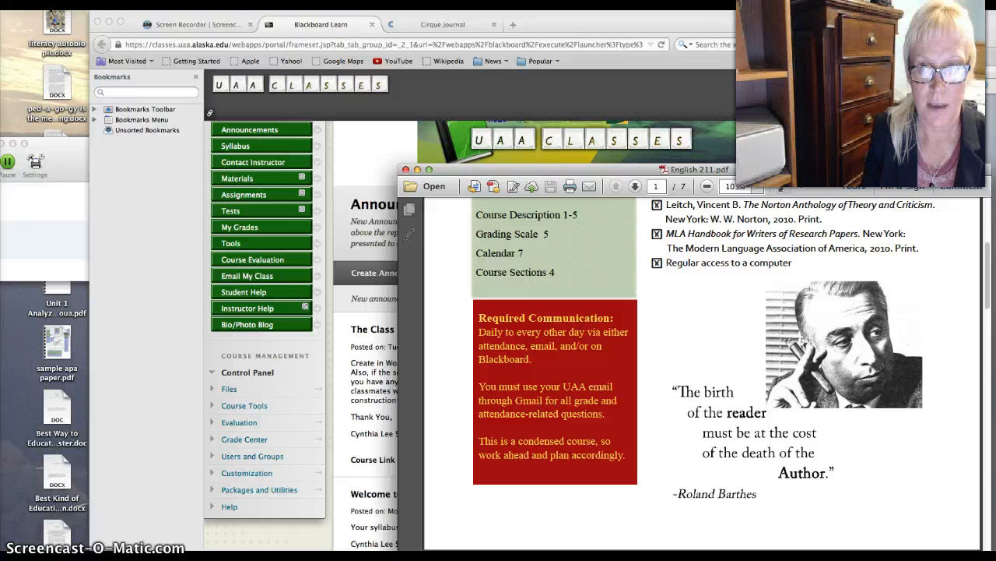
scroll("down", 3)
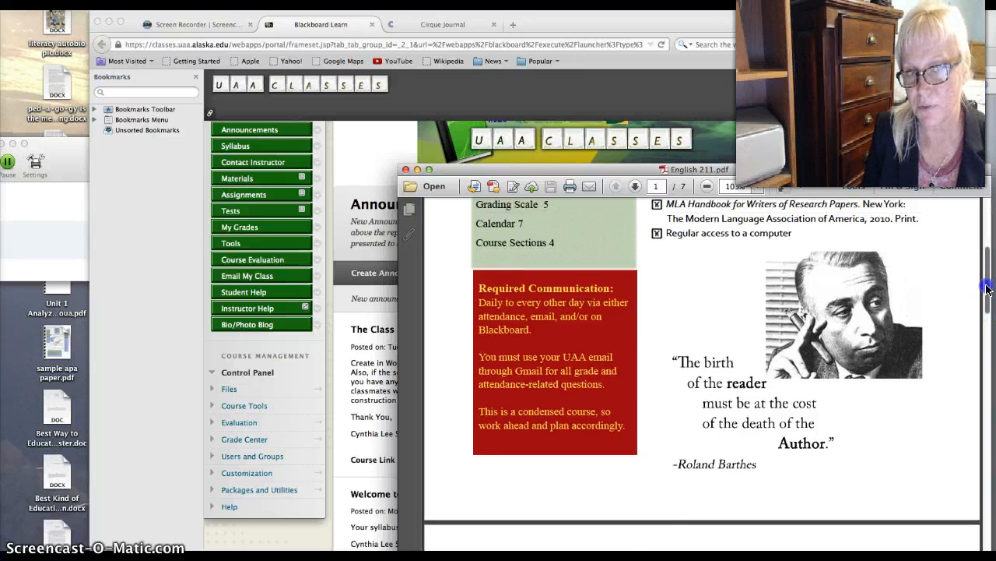
scroll("down", 3)
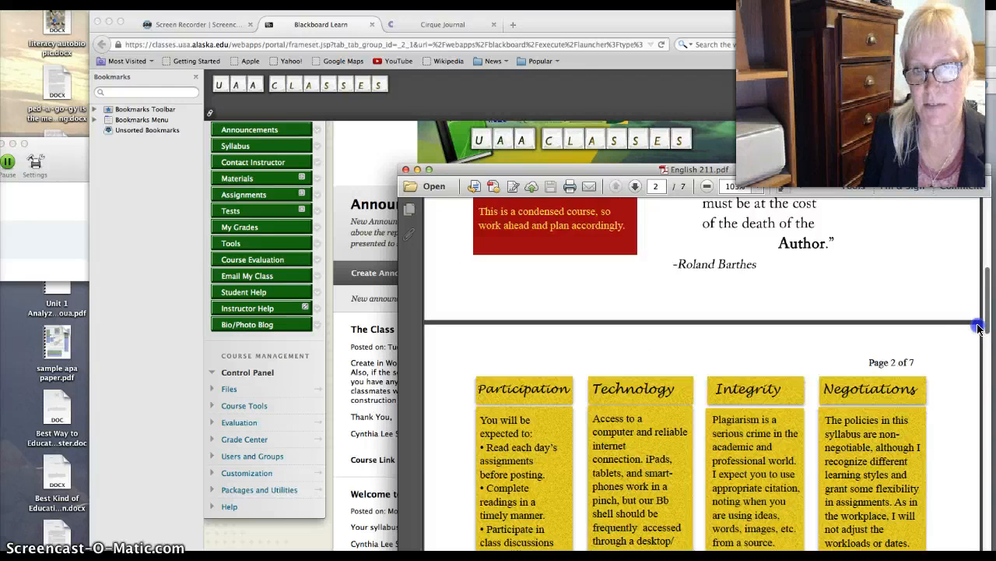
scroll("down", 3)
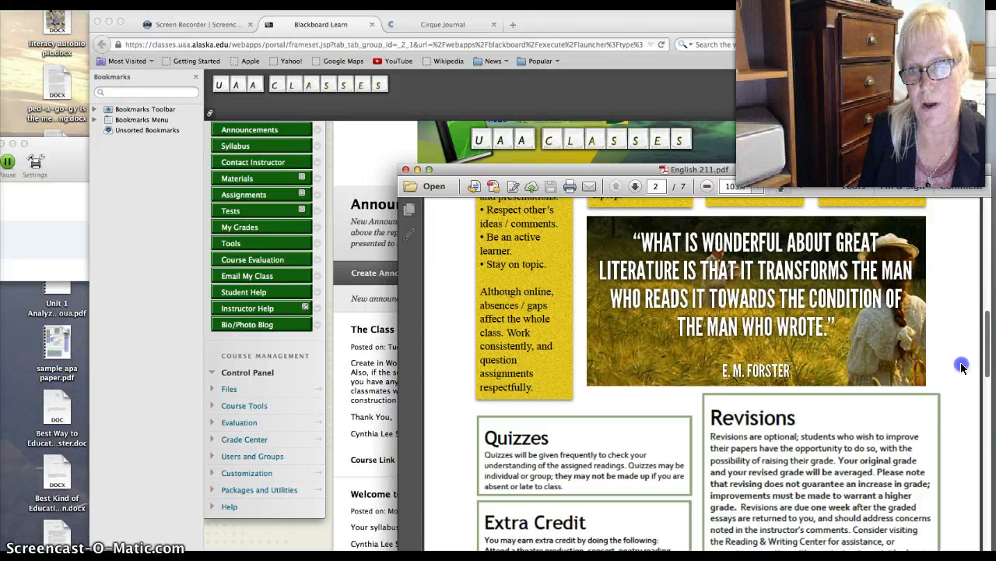
scroll("down", 3)
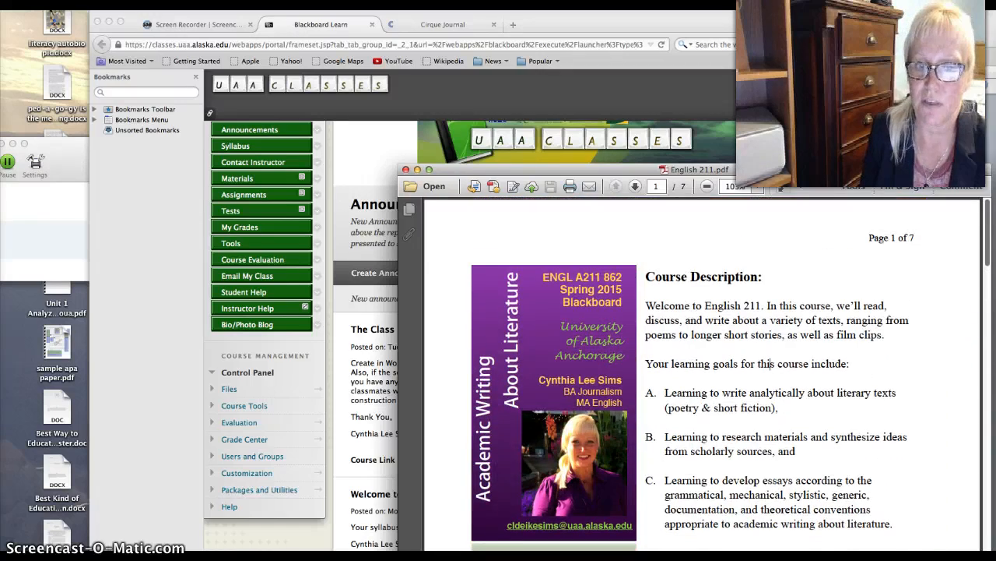
- Scroll page 2 past participation and integrity to Quizzes, Extra Credit and Revisions
scroll("down", 3)
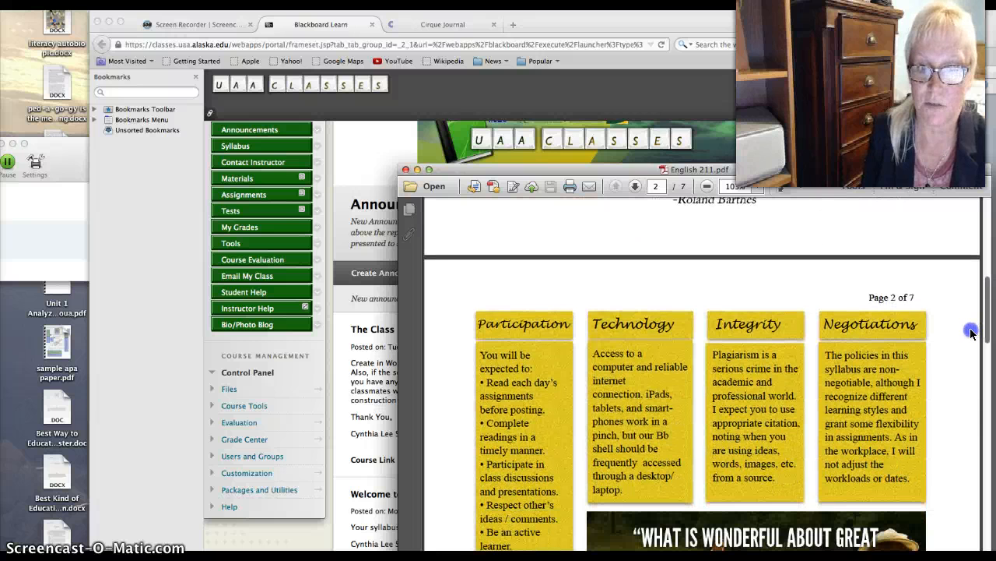
scroll("down", 3)
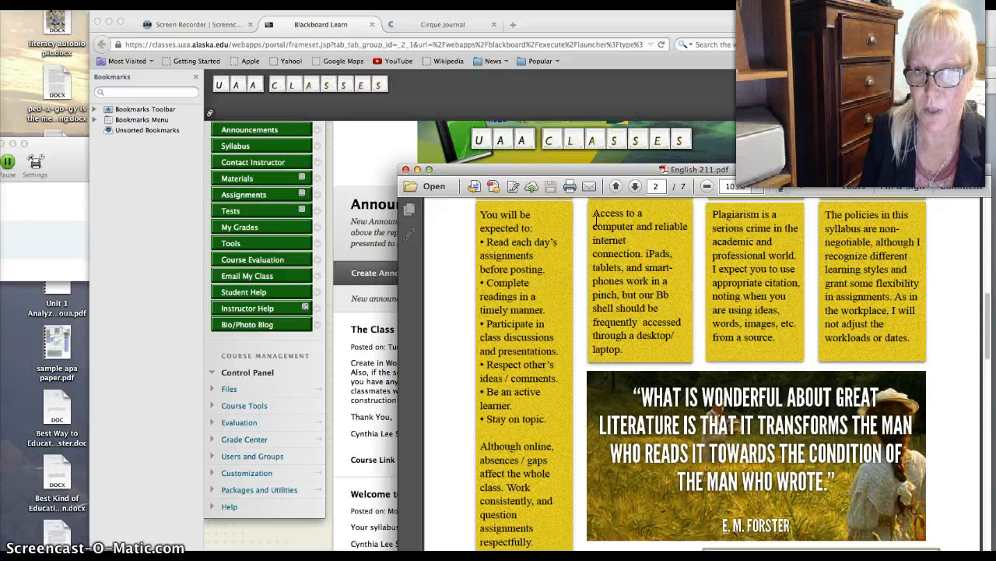
mouse_move(951, 266)
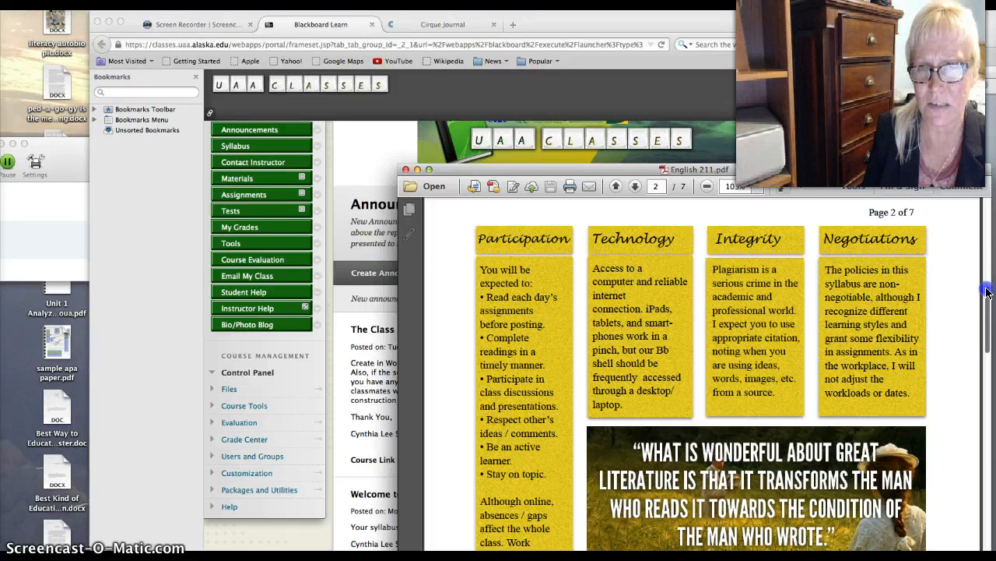
scroll("down", 3)
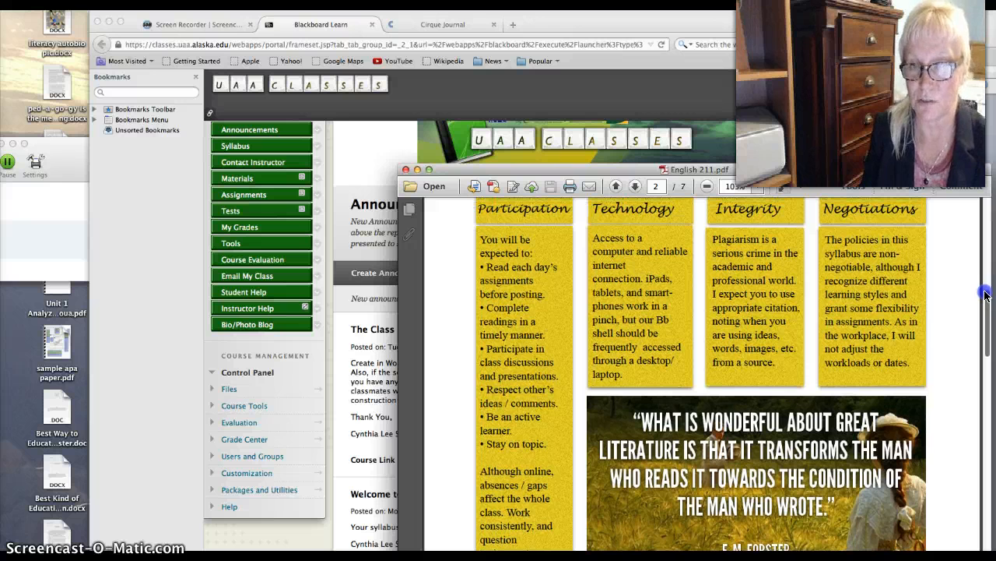
scroll("down", 3)
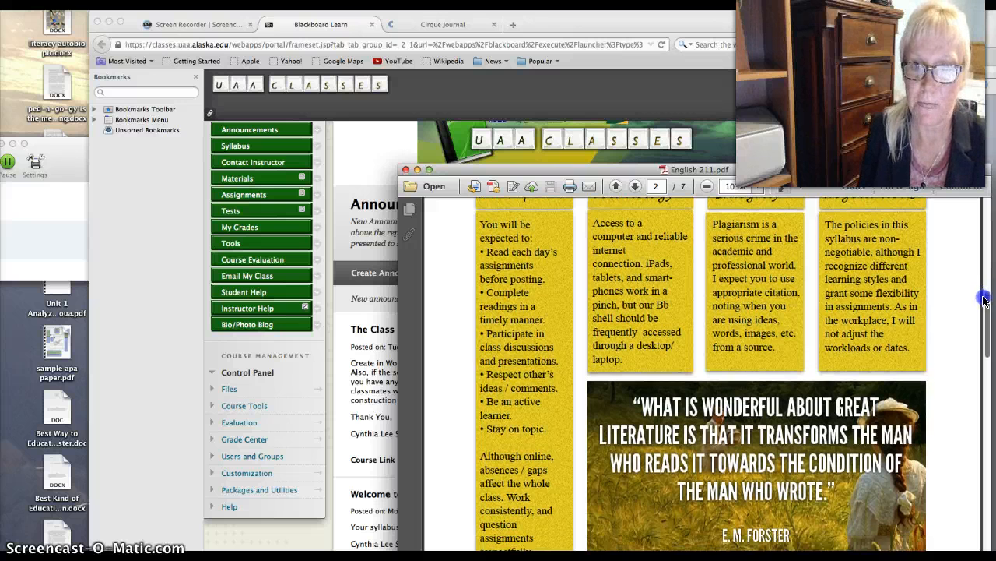
scroll("down", 3)
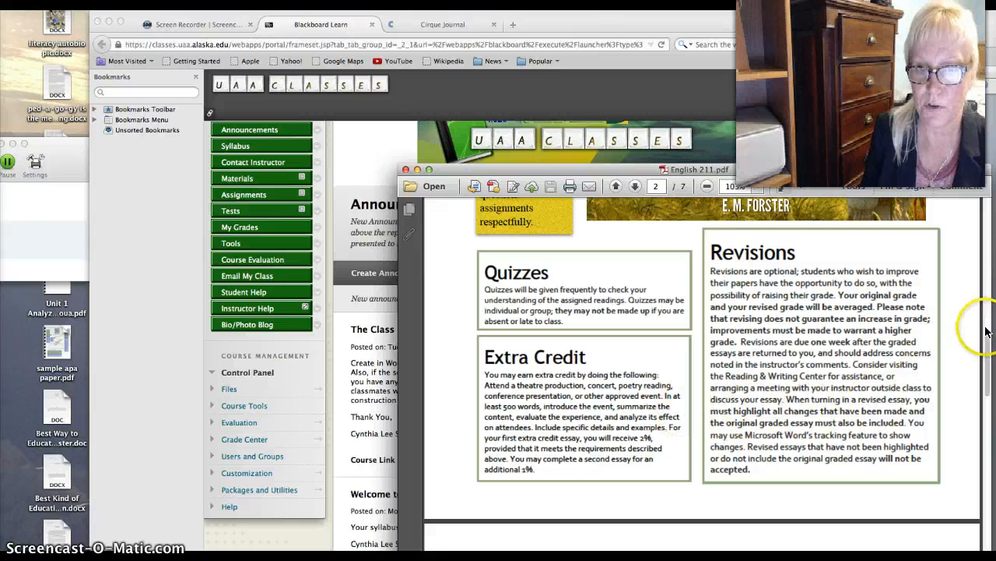
- Read page 3's resources, select the example submission file name, and reach page 4's unit topics
scroll("down", 3)
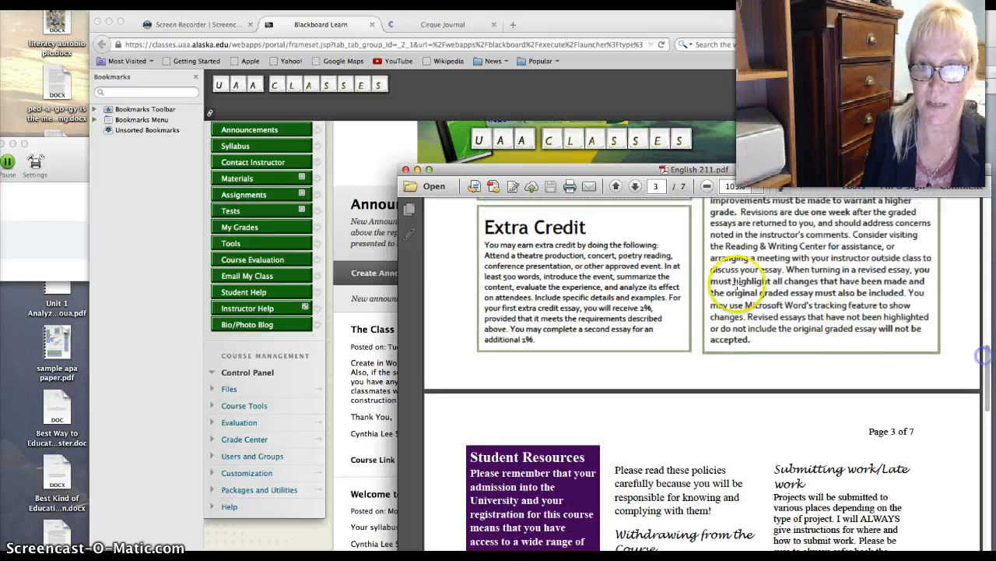
mouse_move(989, 351)
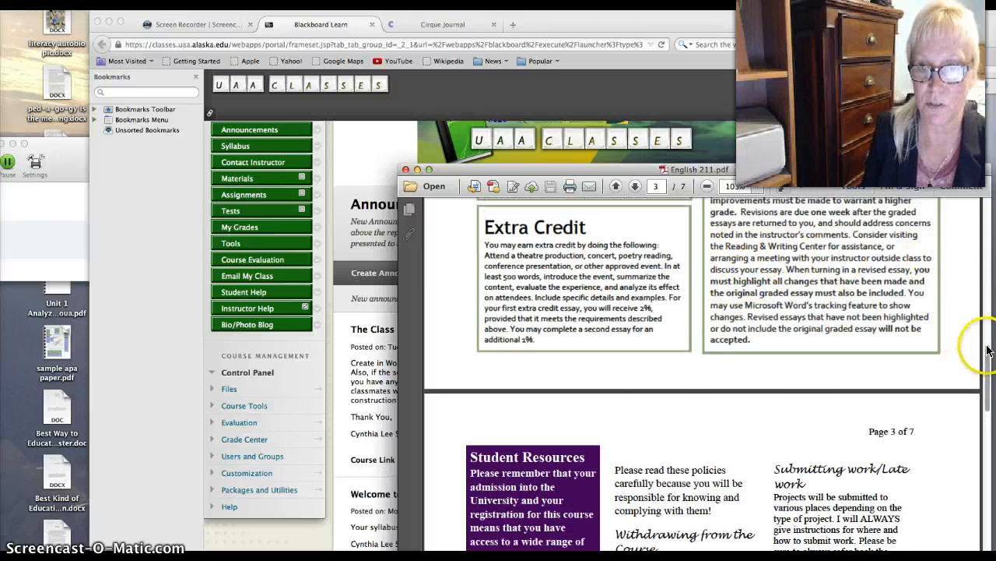
scroll("down", 3)
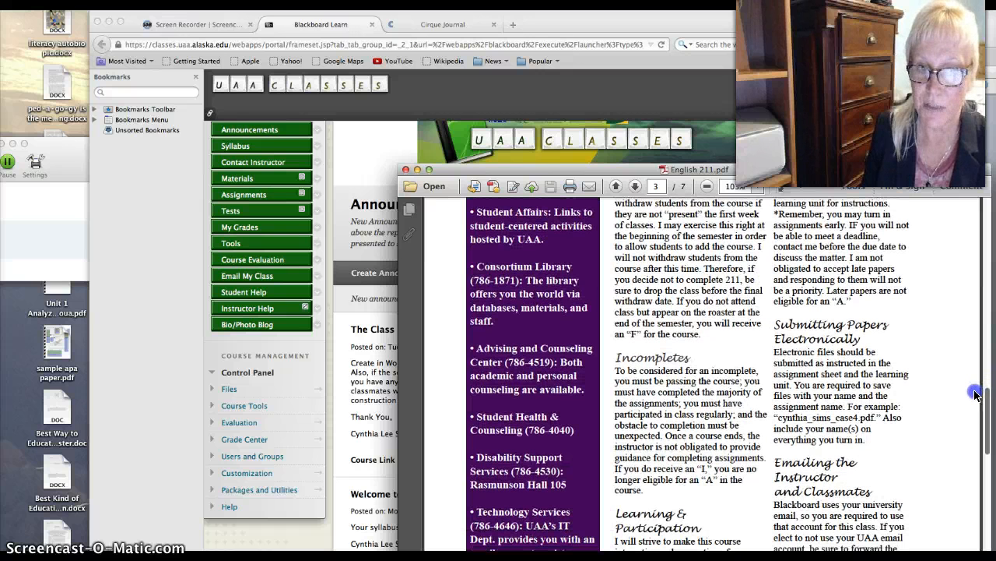
double_click(797, 417)
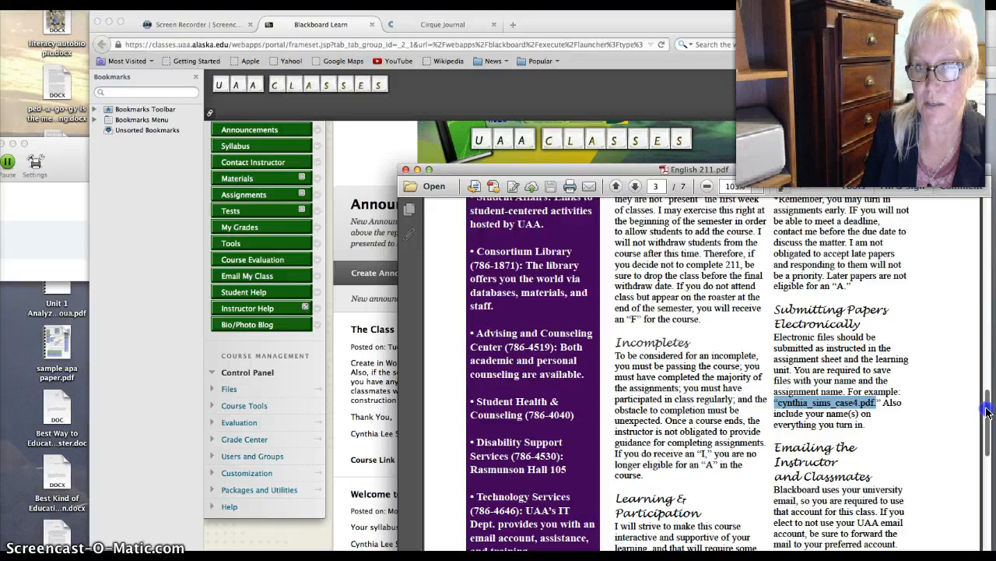
scroll("down", 3)
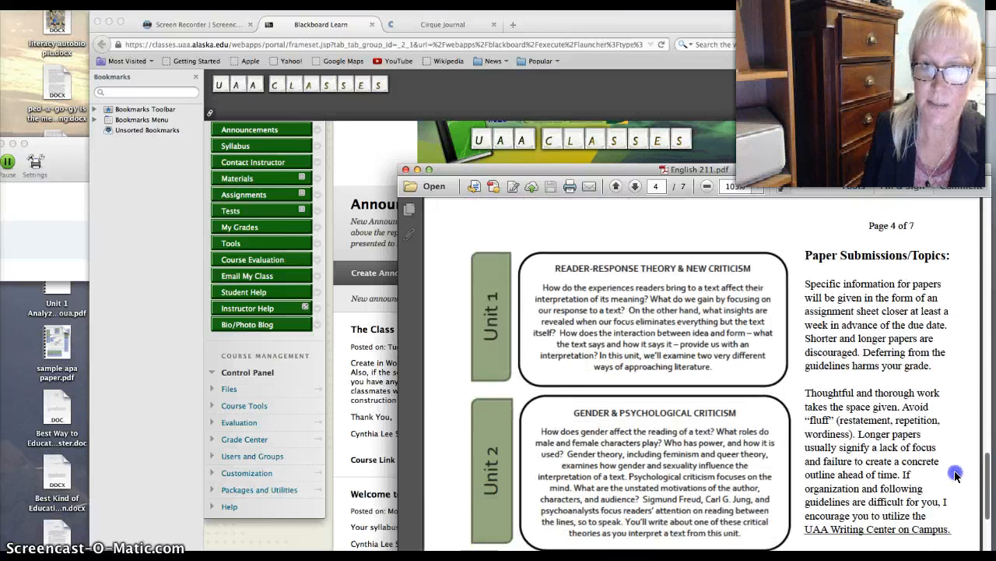
- Read the syllabus grading and email etiquette sections
scroll("down", 3)
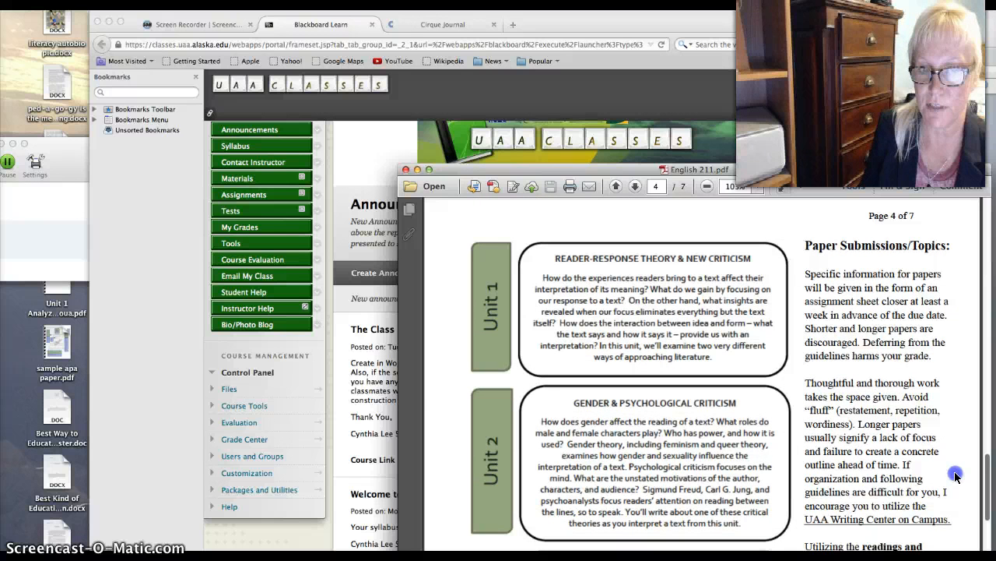
scroll("down", 3)
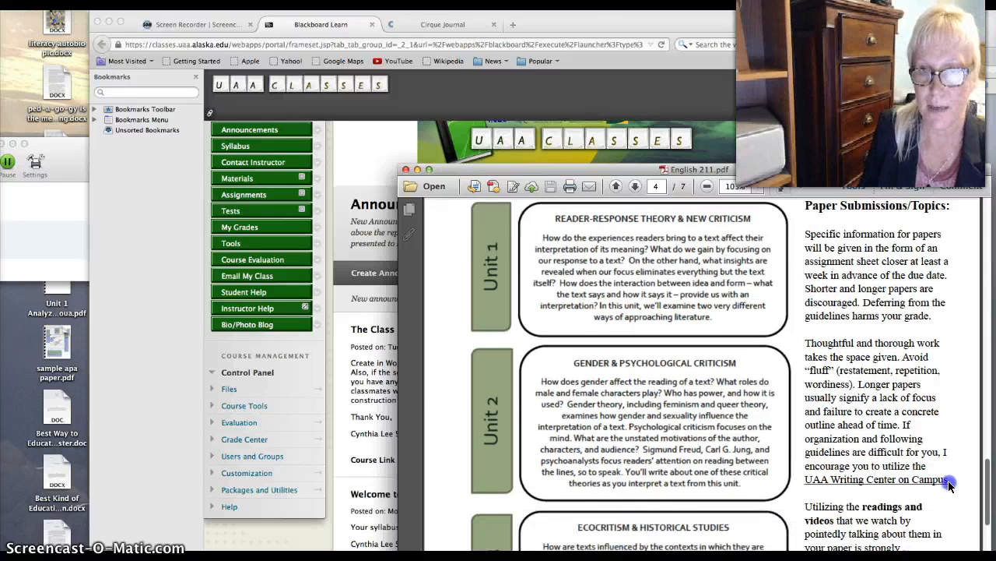
scroll("down", 3)
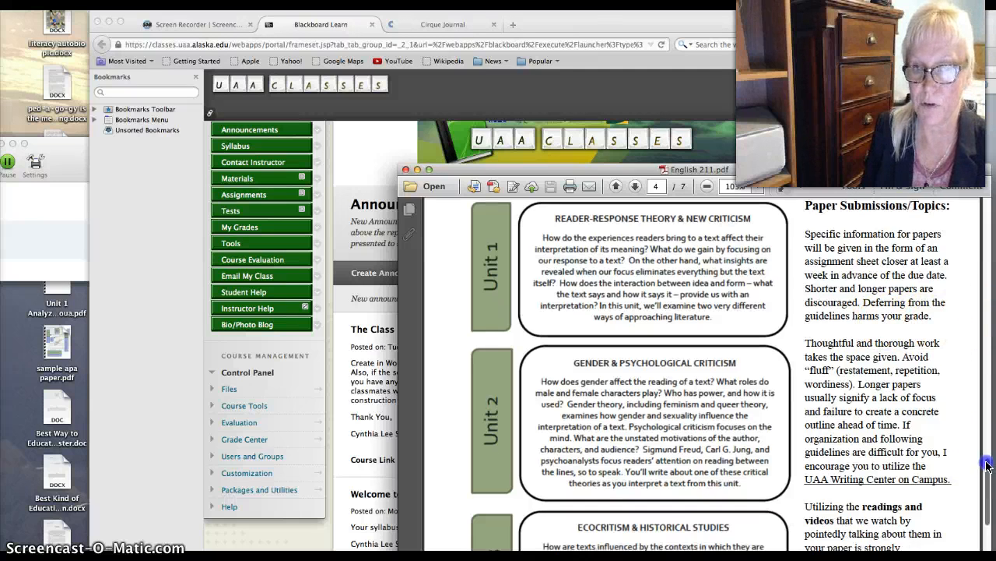
scroll("down", 3)
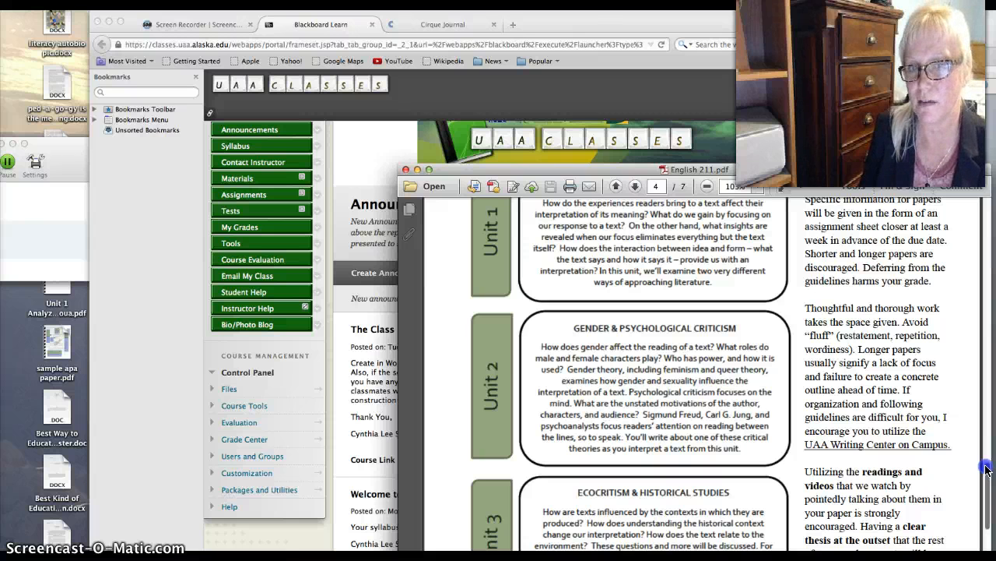
scroll("down", 3)
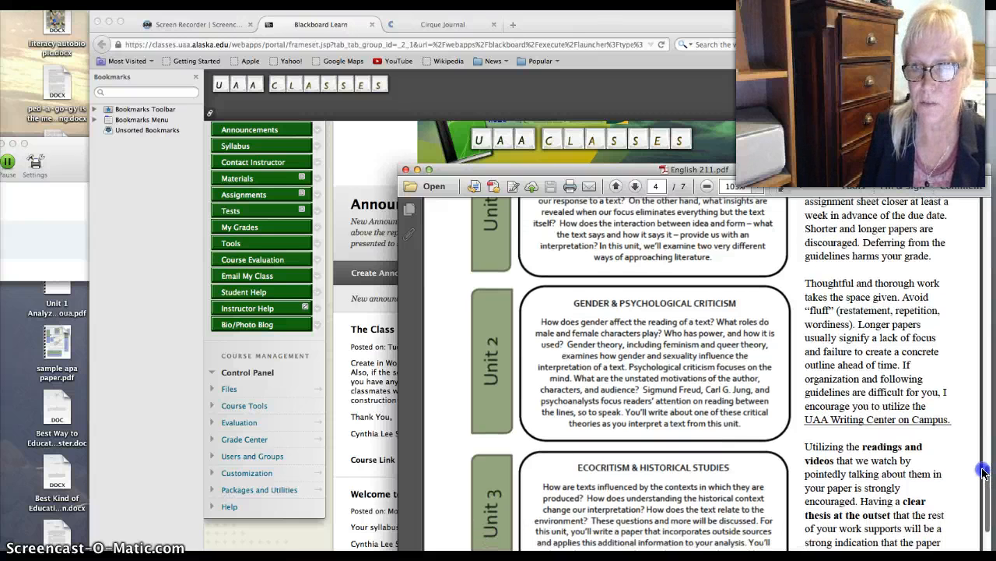
scroll("down", 3)
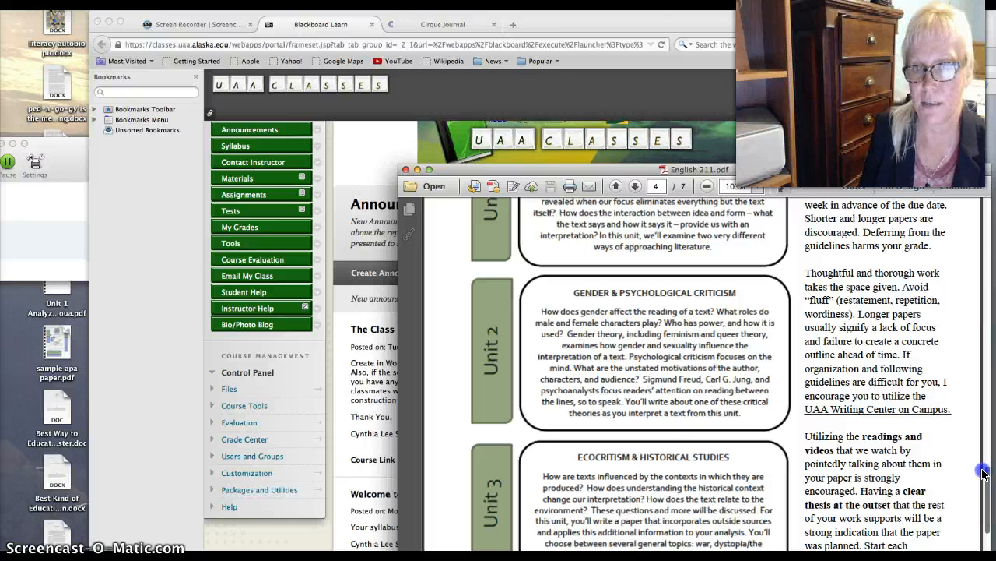
scroll("down", 3)
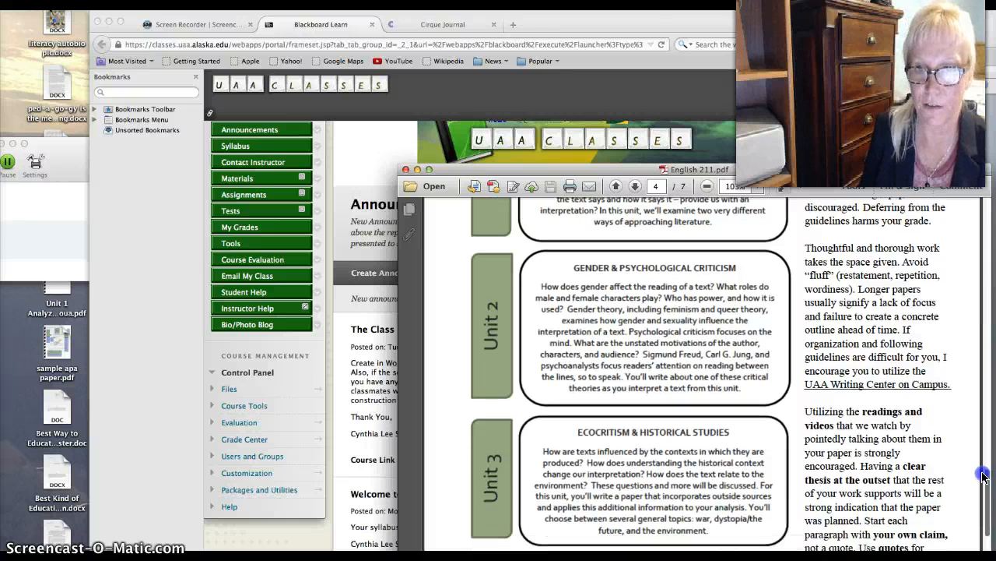
scroll("down", 3)
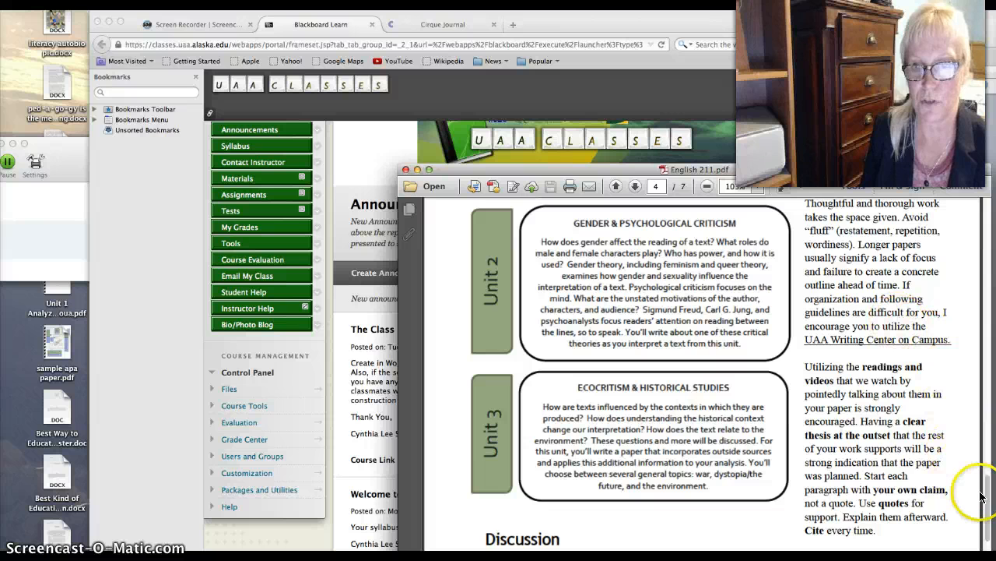
scroll("down", 3)
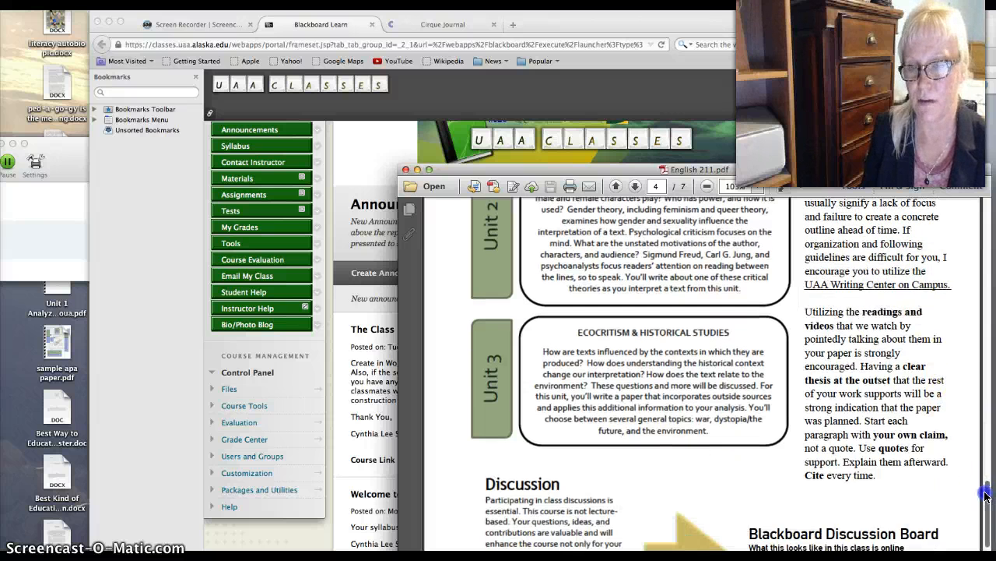
scroll("down", 3)
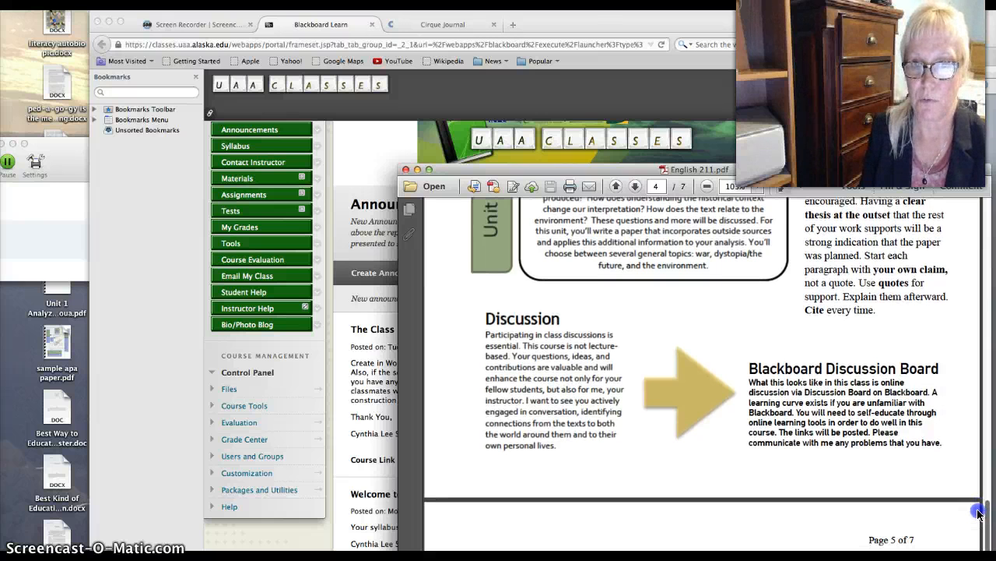
- Scroll on to the page 6 calendar before returning to Blackboard Announcements
scroll("down", 3)
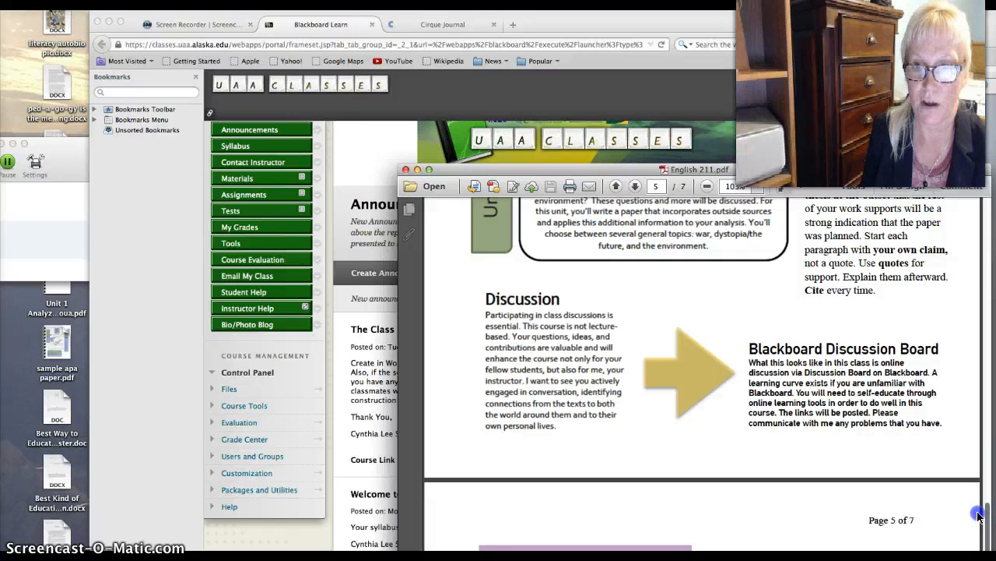
scroll("down", 3)
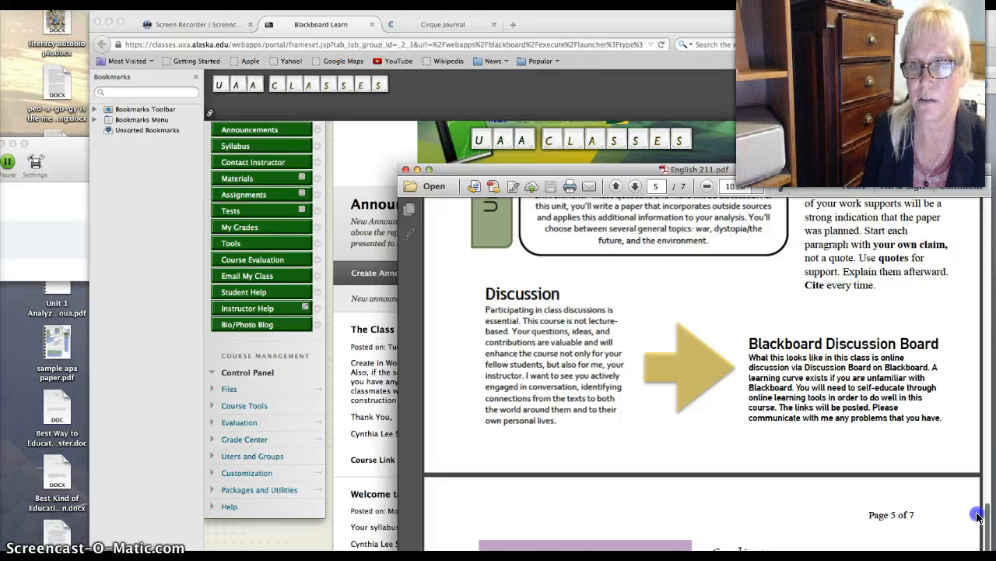
scroll("down", 3)
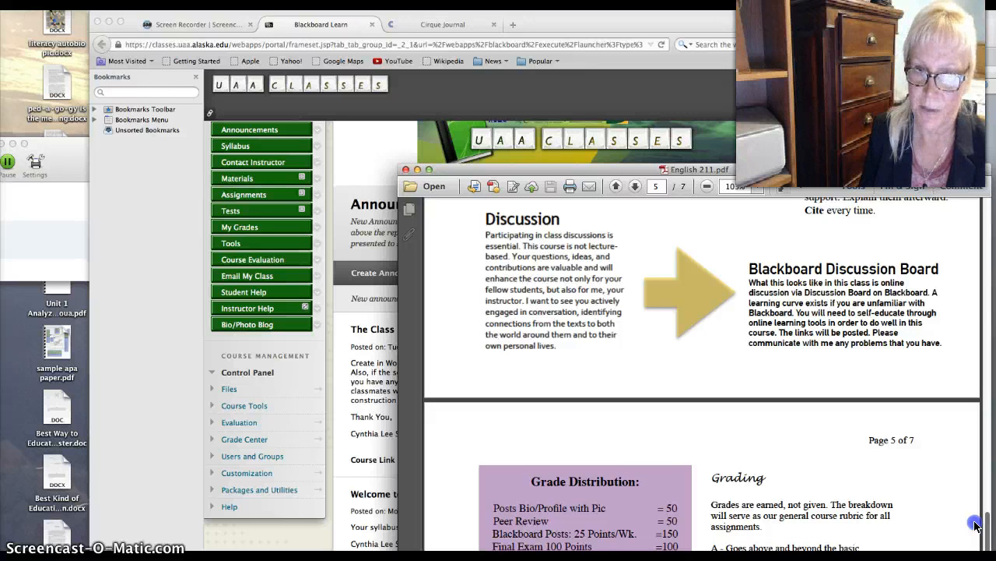
scroll("down", 3)
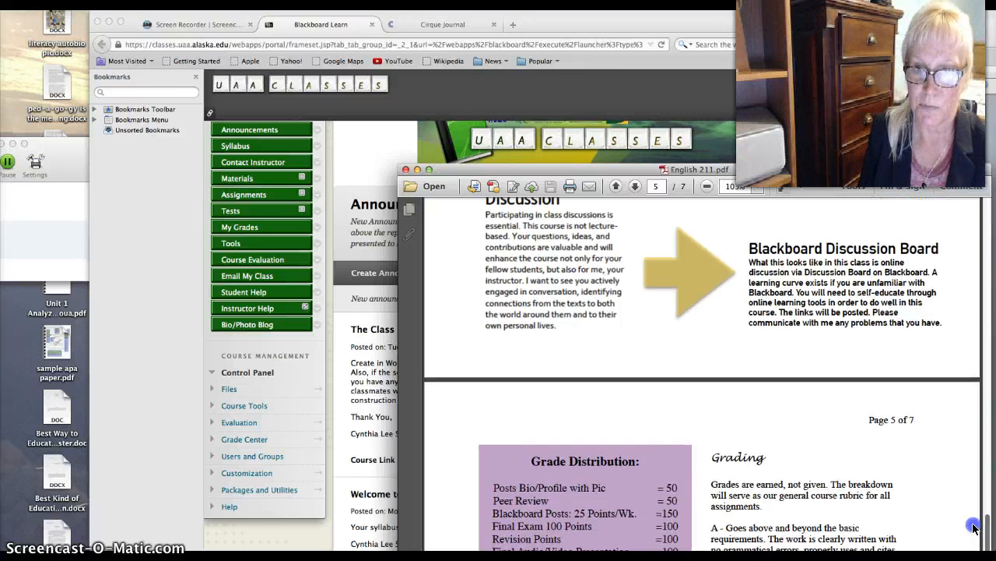
scroll("down", 3)
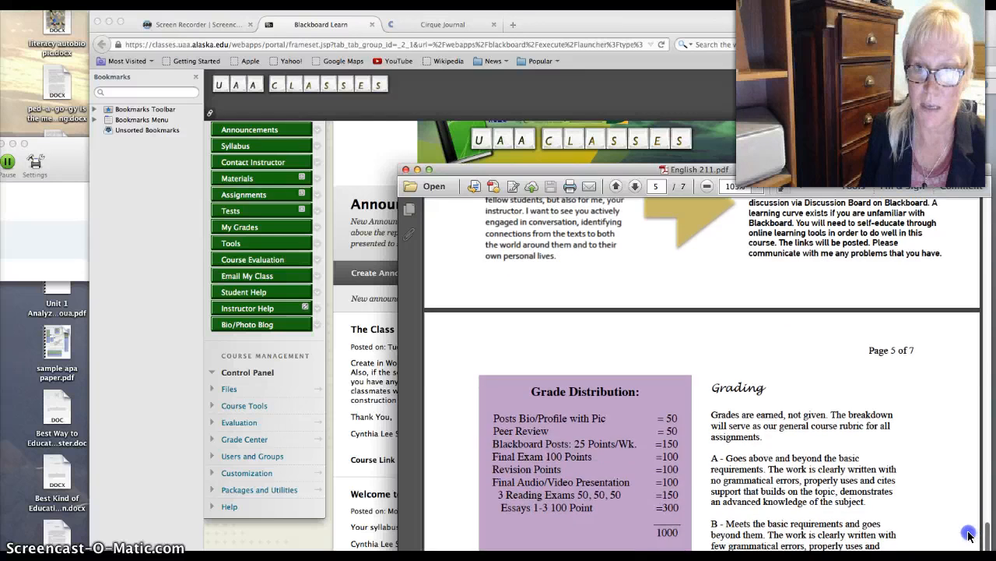
scroll("down", 3)
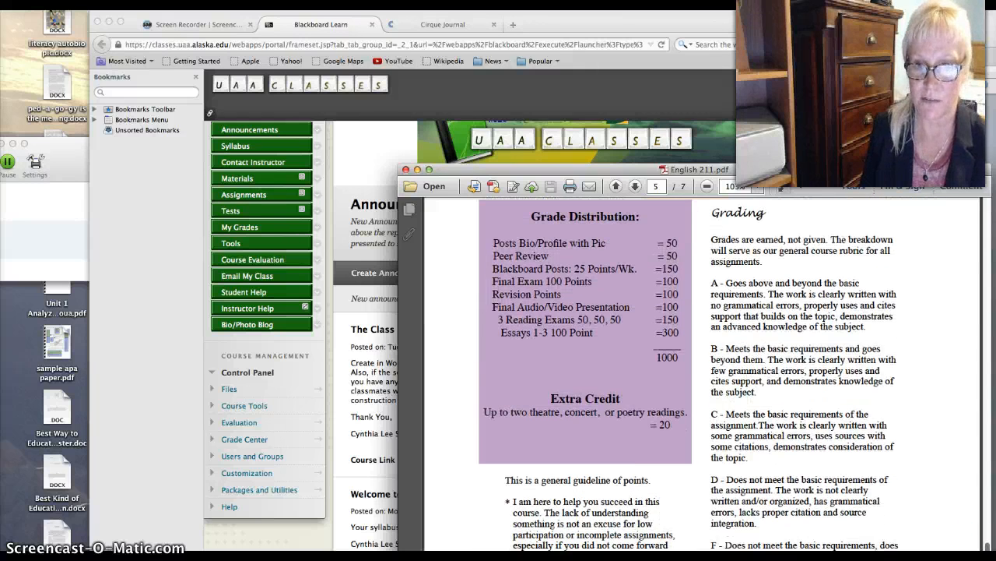
scroll("down", 3)
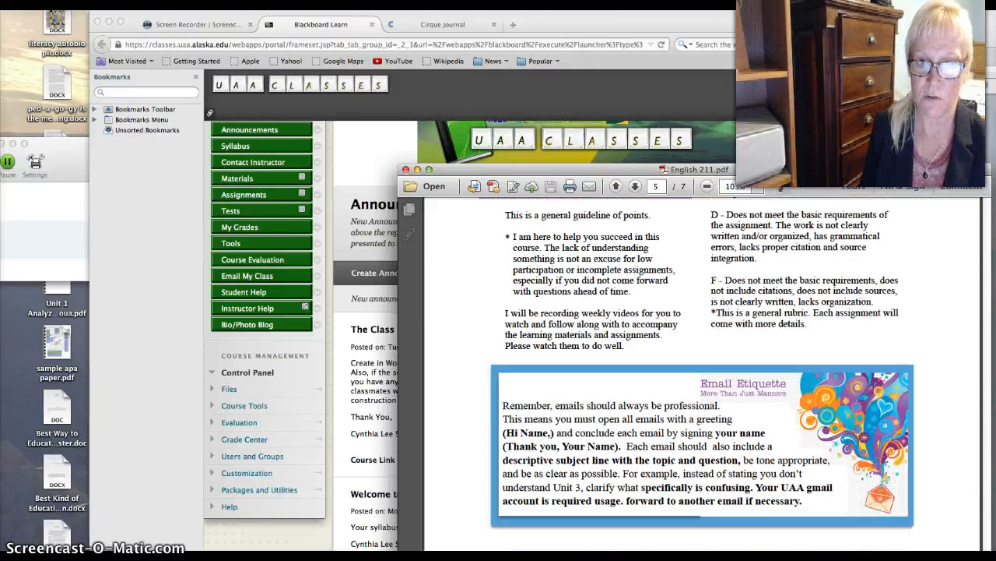
scroll("down", 3)
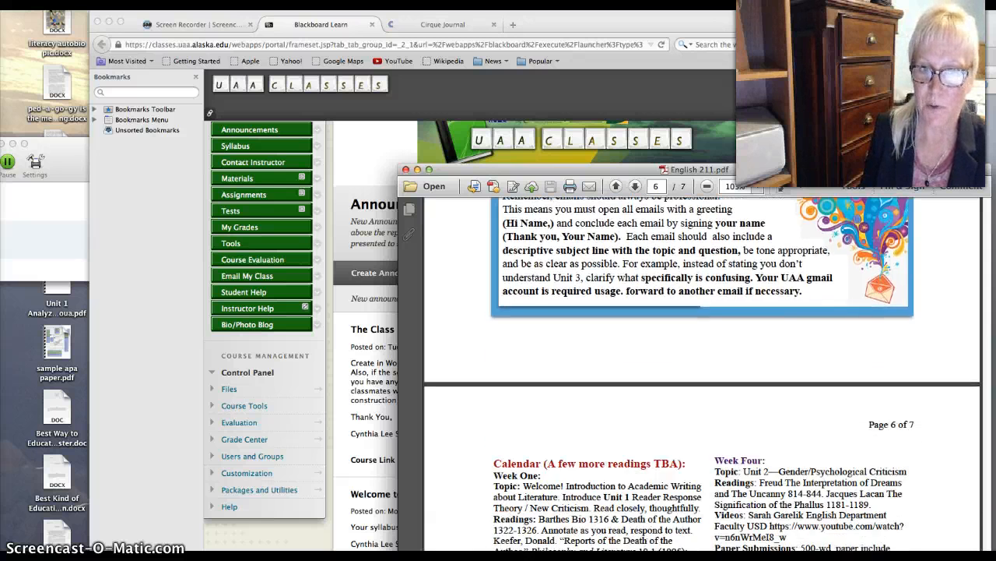
scroll("down", 3)
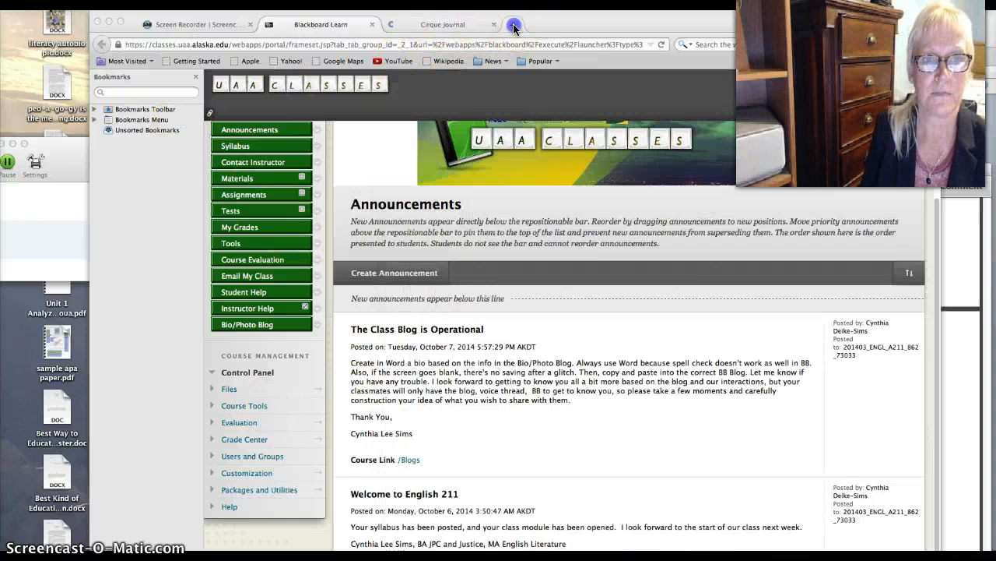
- From the uaa email Bing results, open UAA Webmail and its Exchange 2010 OWA login
left_click(514, 25)
type("uaa email")
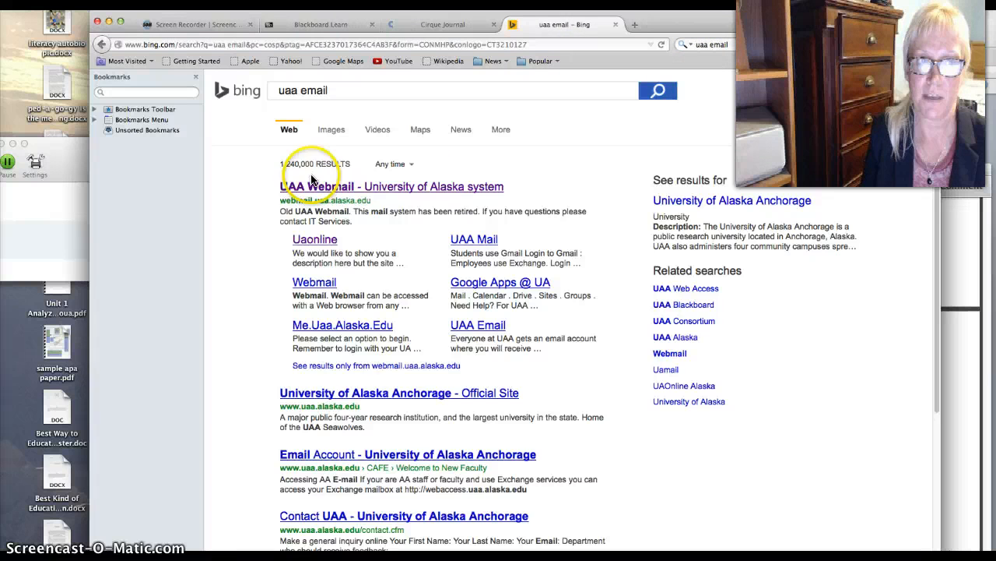
left_click(304, 186)
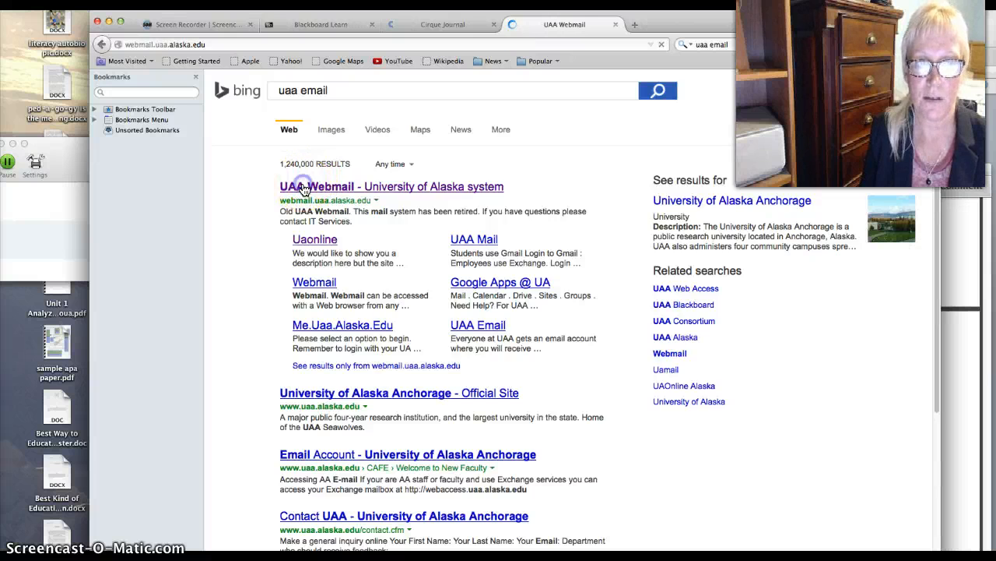
left_click(304, 186)
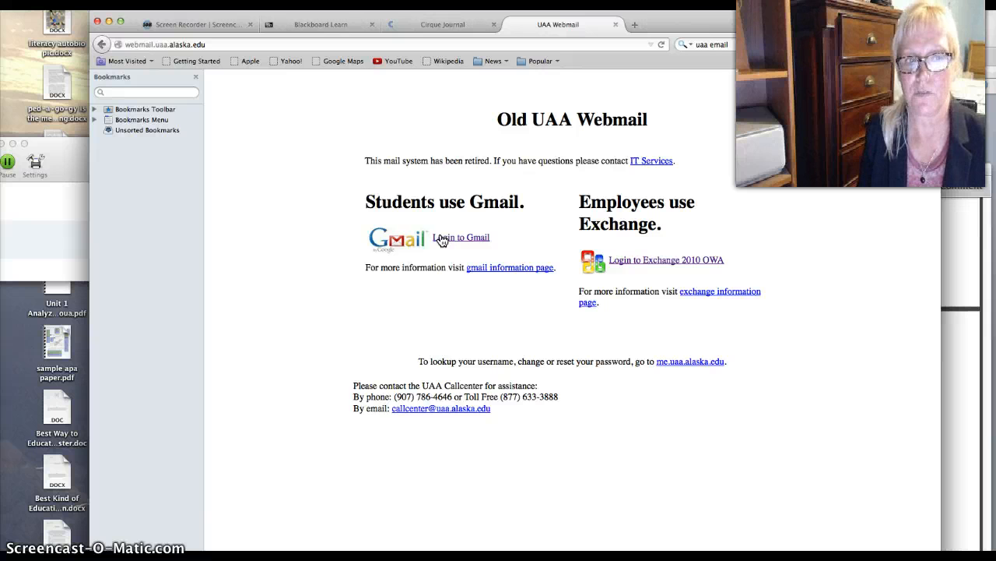
mouse_move(387, 221)
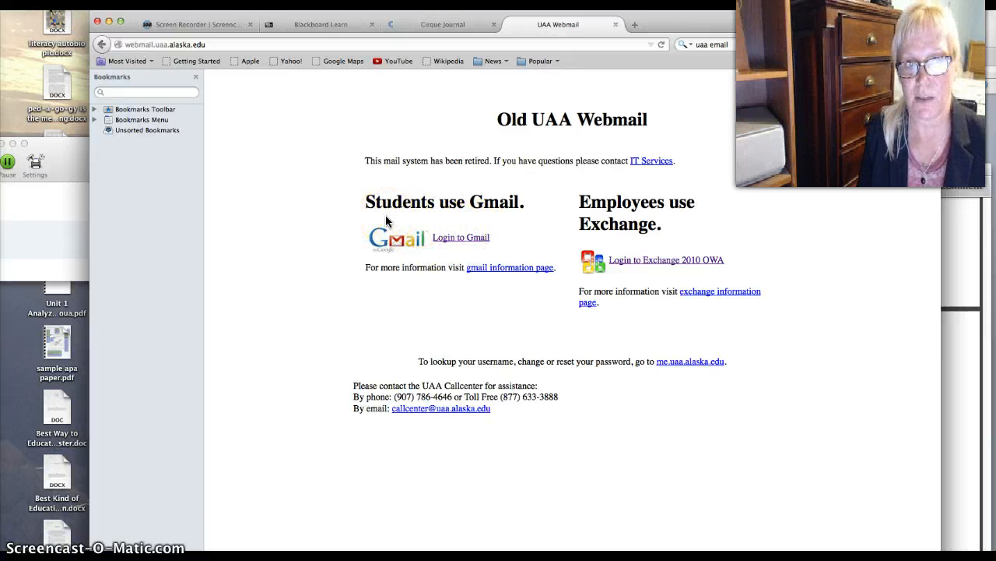
left_click(389, 226)
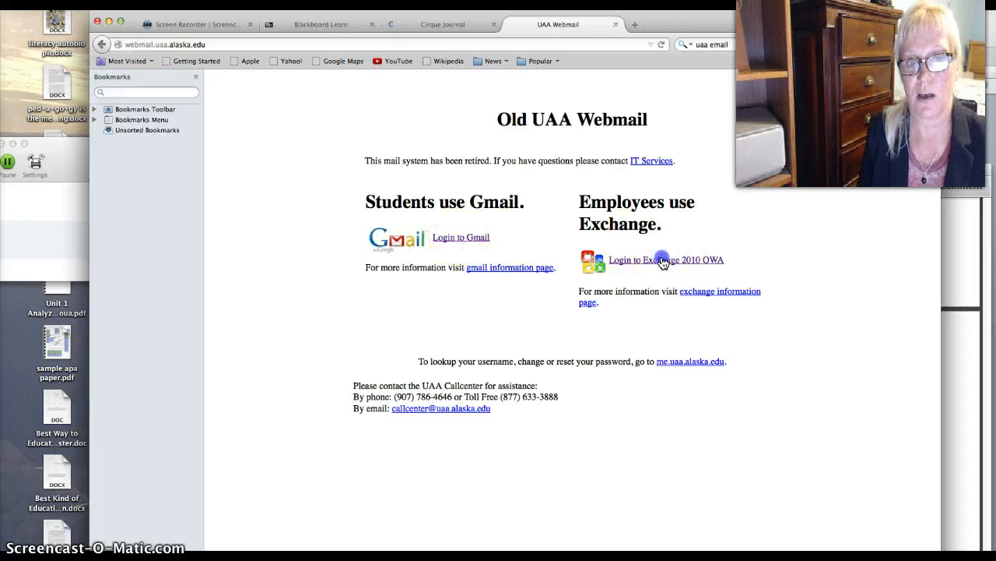
left_click(664, 263)
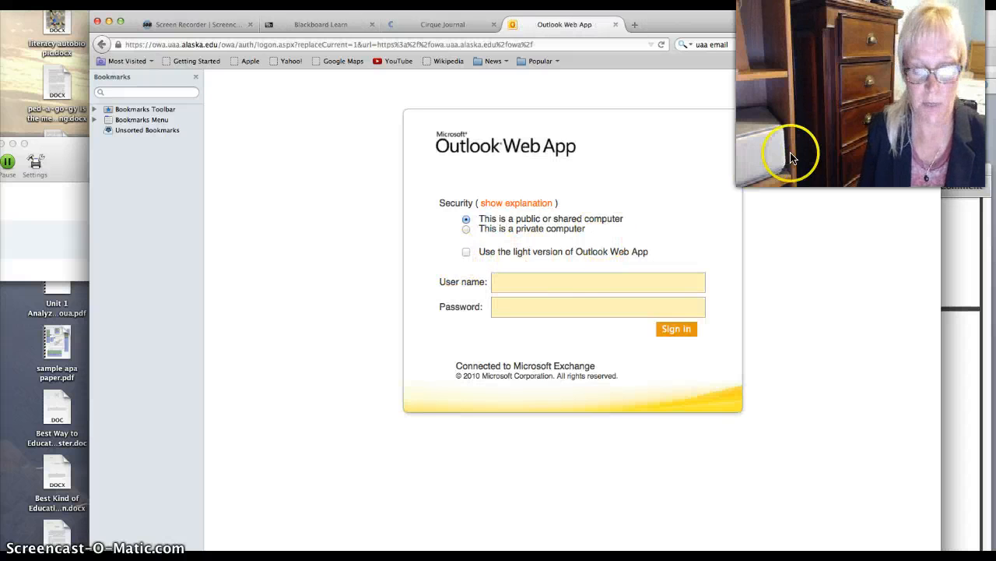
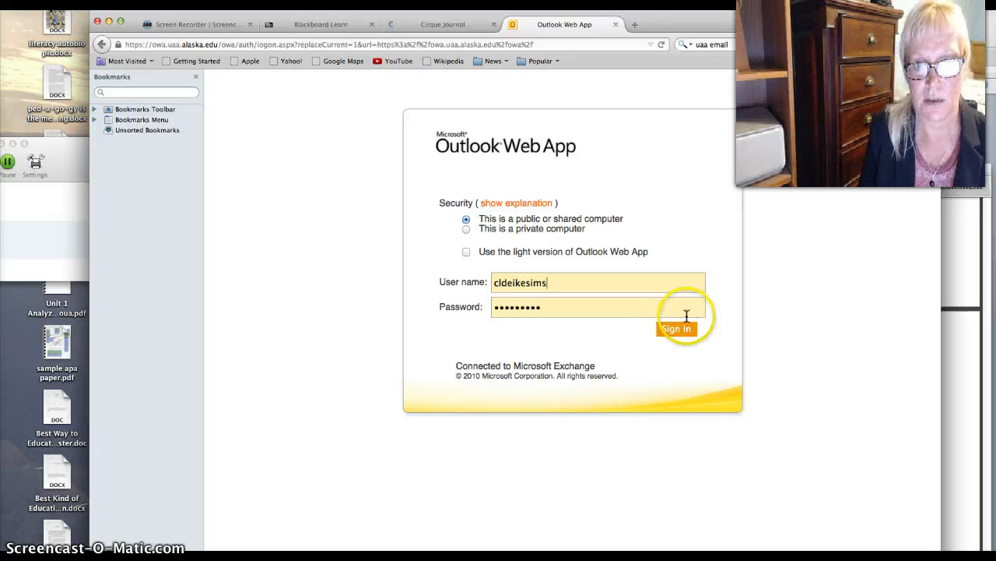
- Submit the Outlook Web App sign-in with user name 'cld', then return to the Cirque Journal tab
left_click(675, 329)
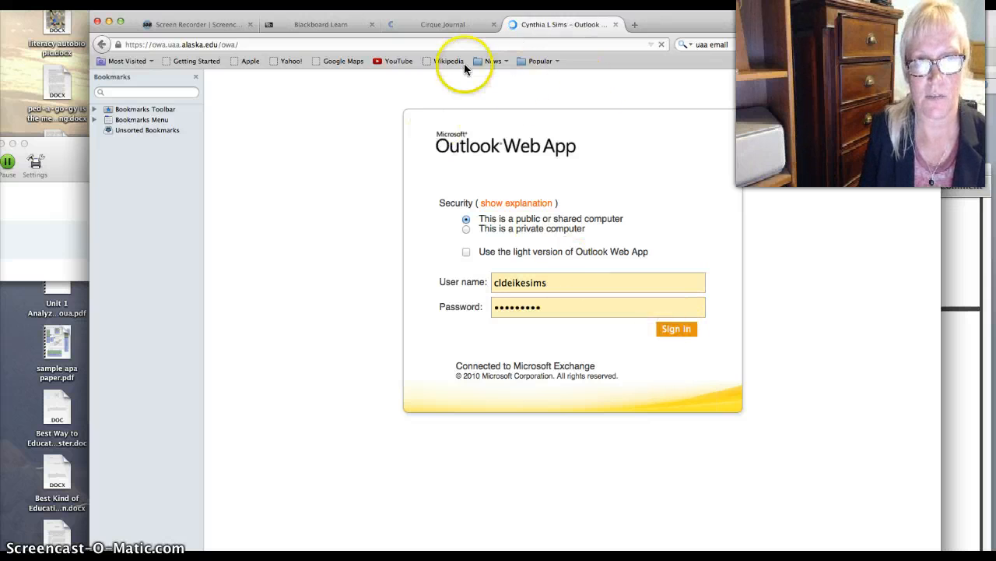
left_click(449, 24)
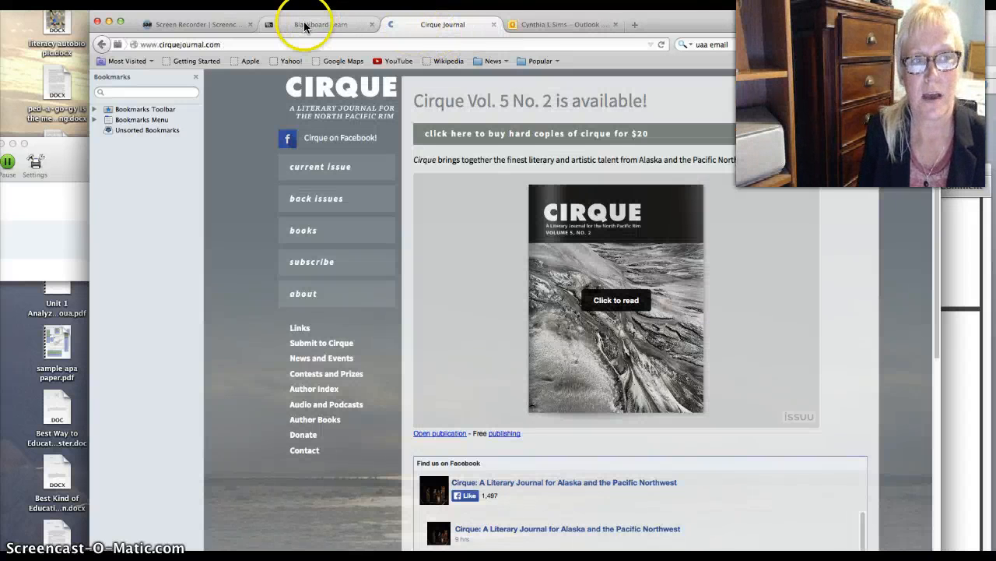
- Highlight Week One's paper requirement and web sites line, then follow the owl.english.purdue.edu link
left_click(318, 24)
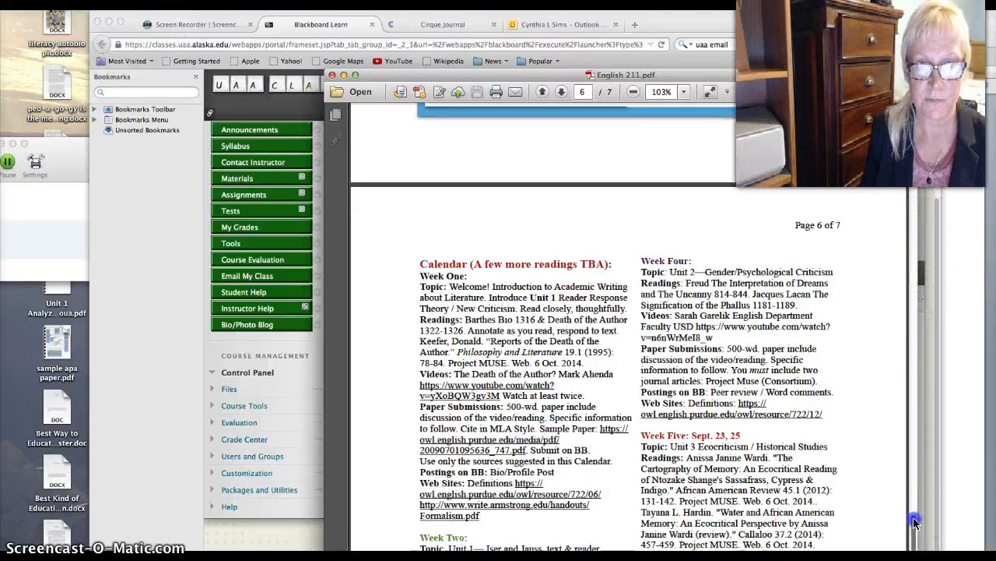
scroll("down", 3)
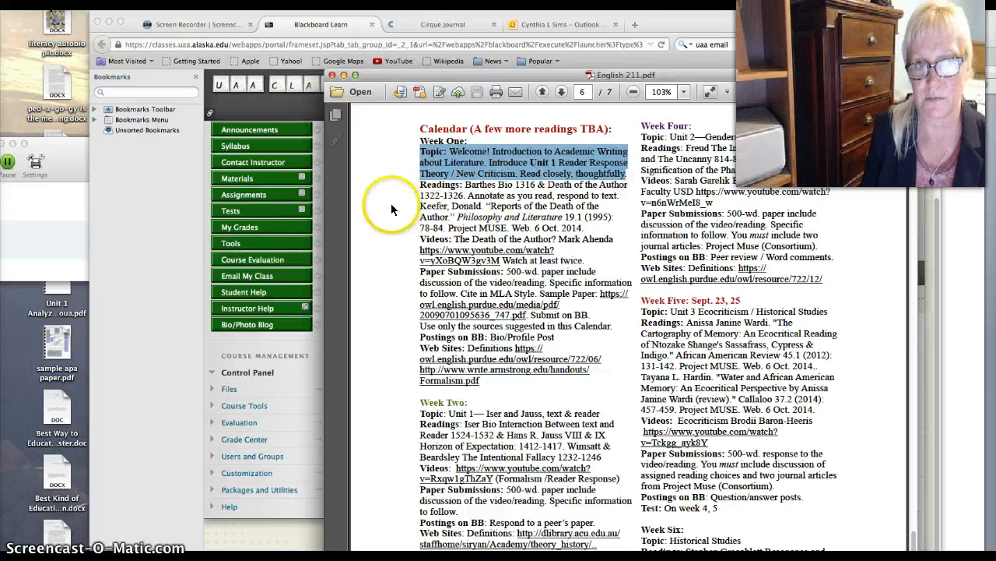
mouse_move(569, 179)
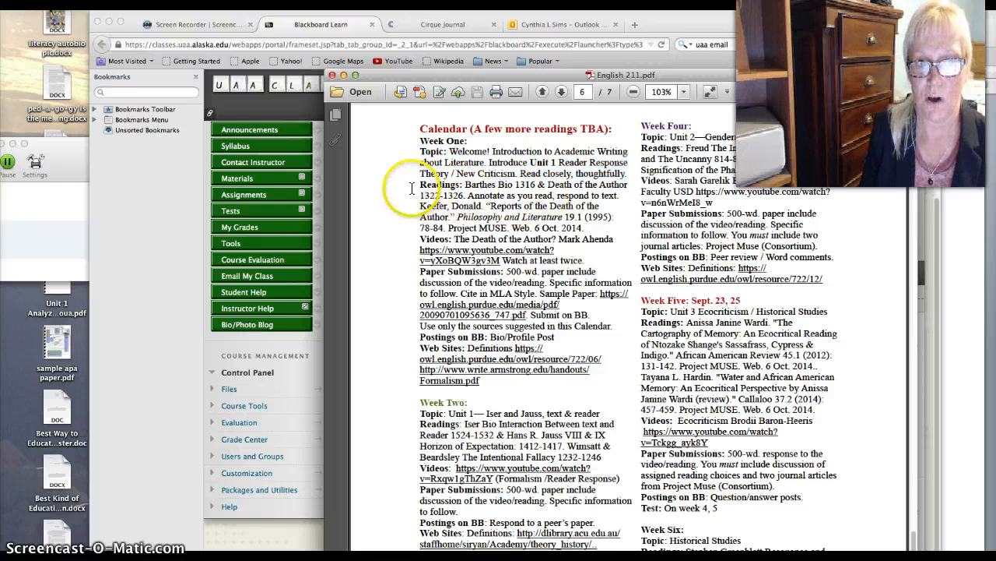
left_click_drag(420, 184, 514, 216)
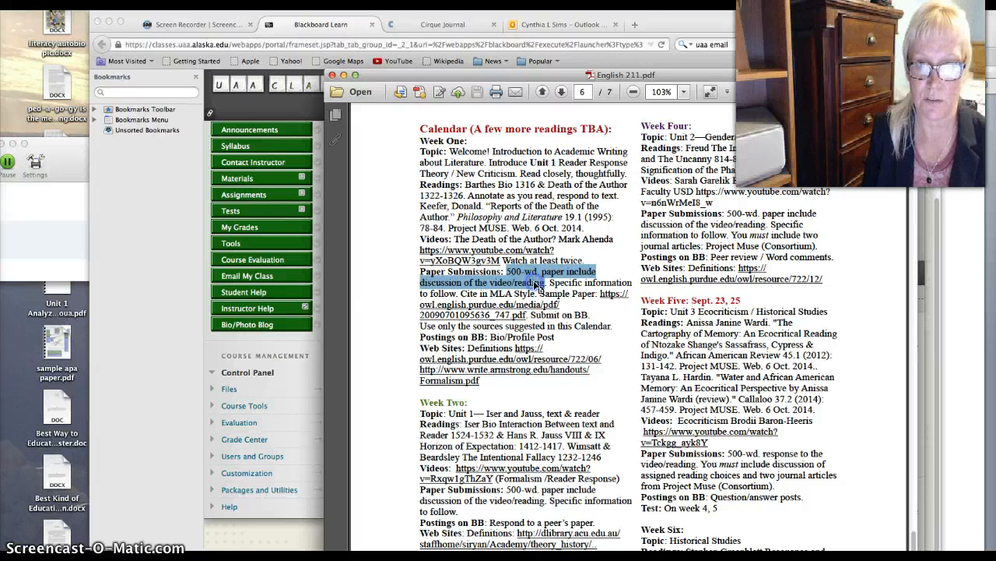
mouse_move(477, 283)
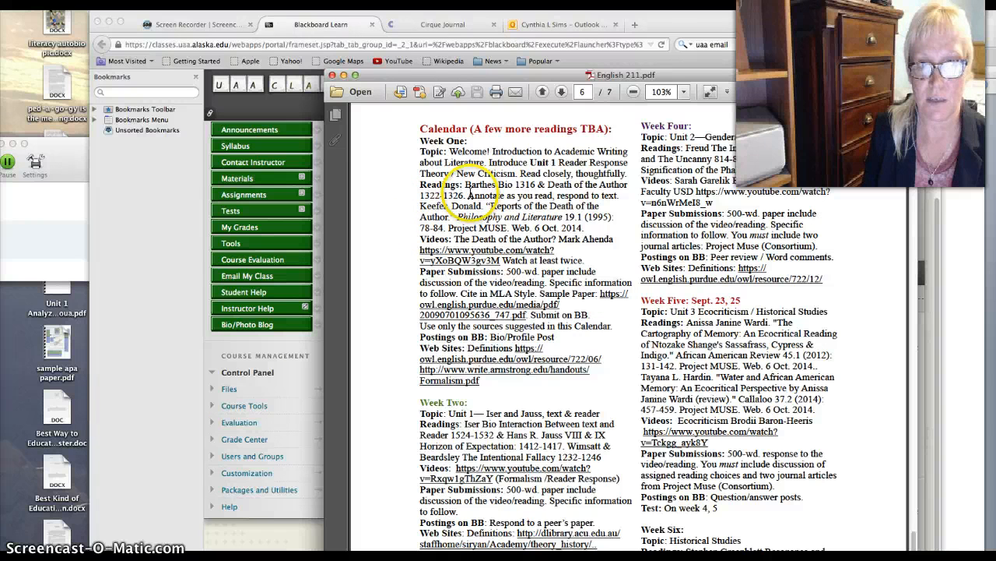
left_click_drag(420, 194, 471, 195)
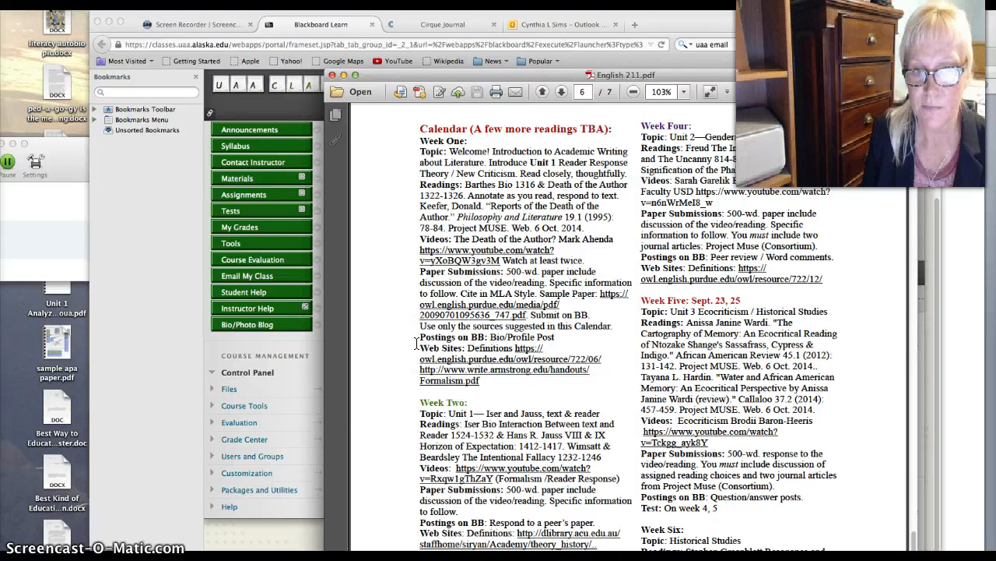
left_click_drag(419, 348, 602, 359)
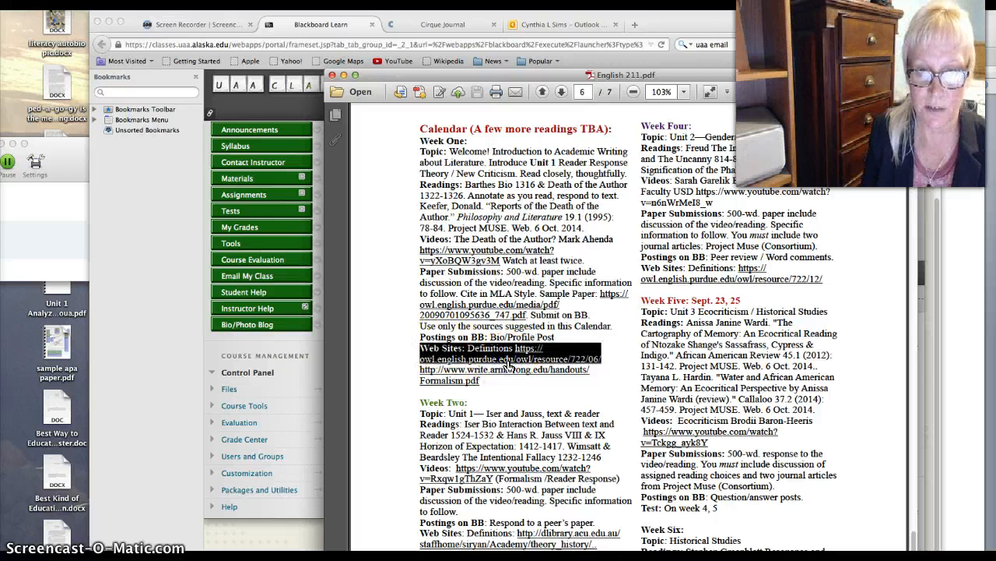
left_click(499, 357)
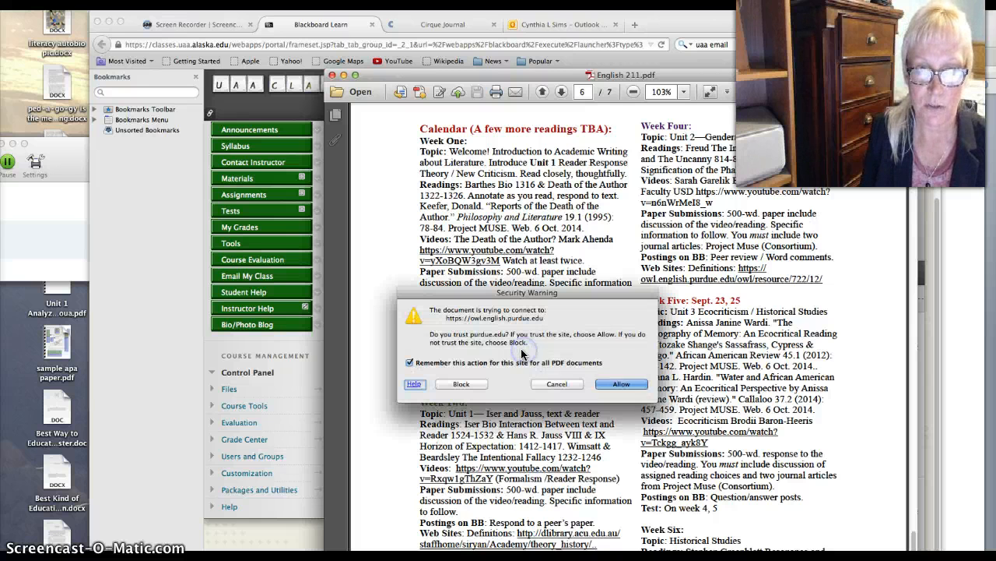
- Allow the connection to owl.english.purdue.edu and scroll the Reader-Response Criticism page
left_click(622, 384)
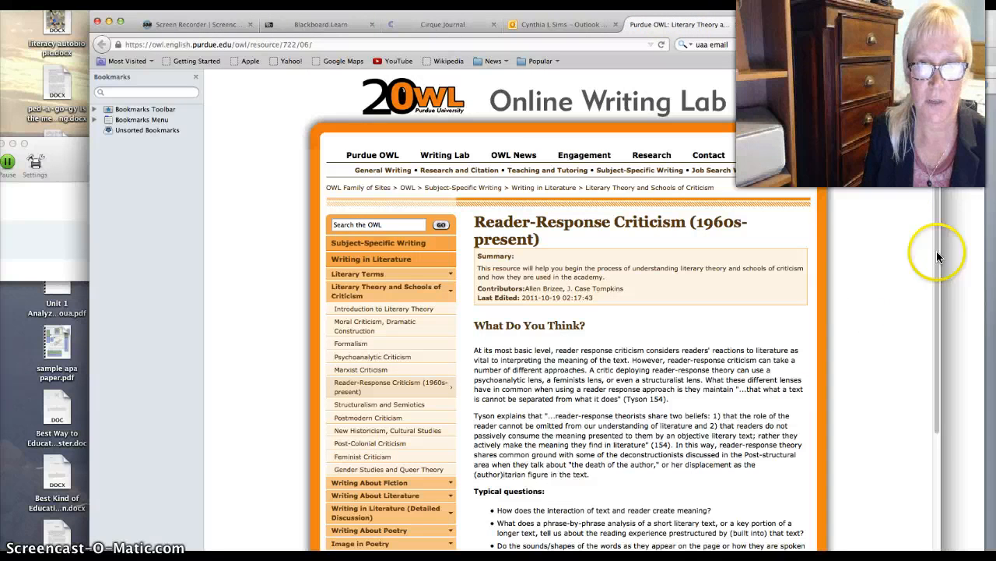
scroll("down", 3)
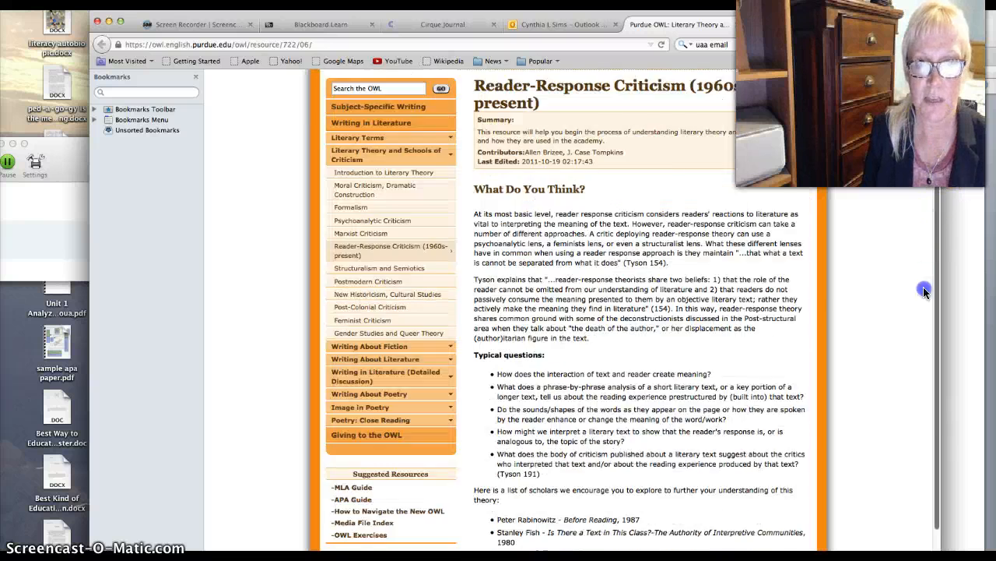
scroll("down", 3)
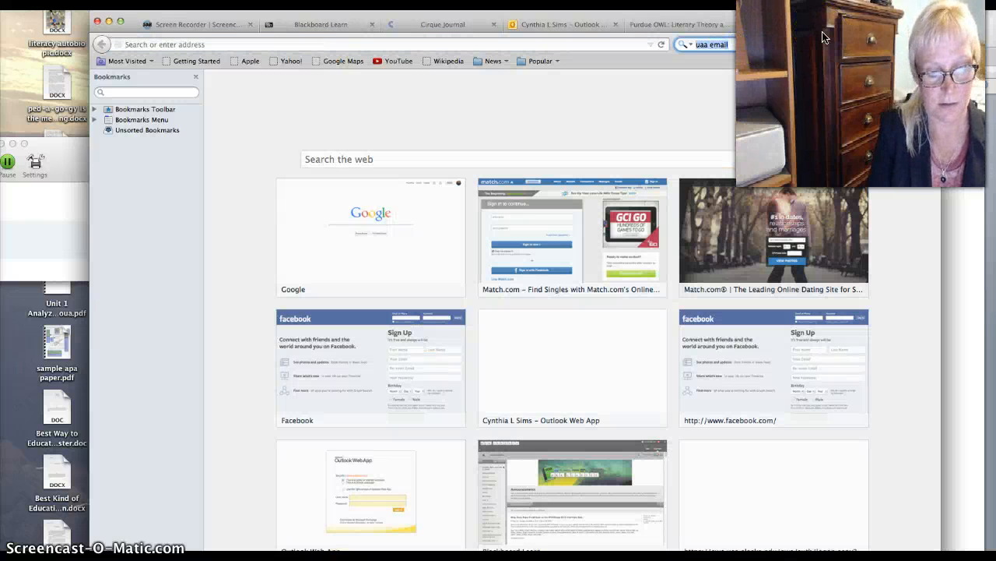
type("cynthia del")
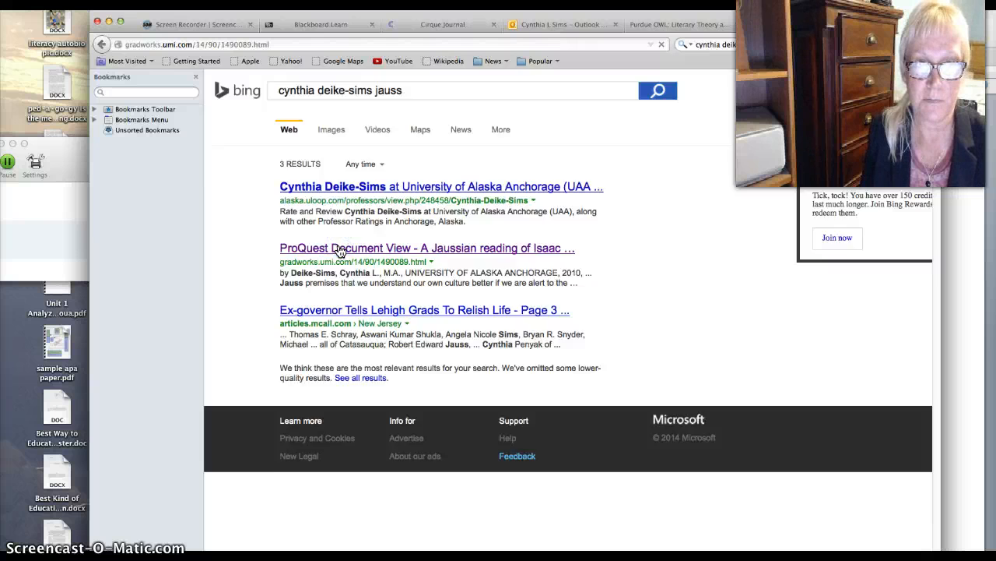
left_click(426, 248)
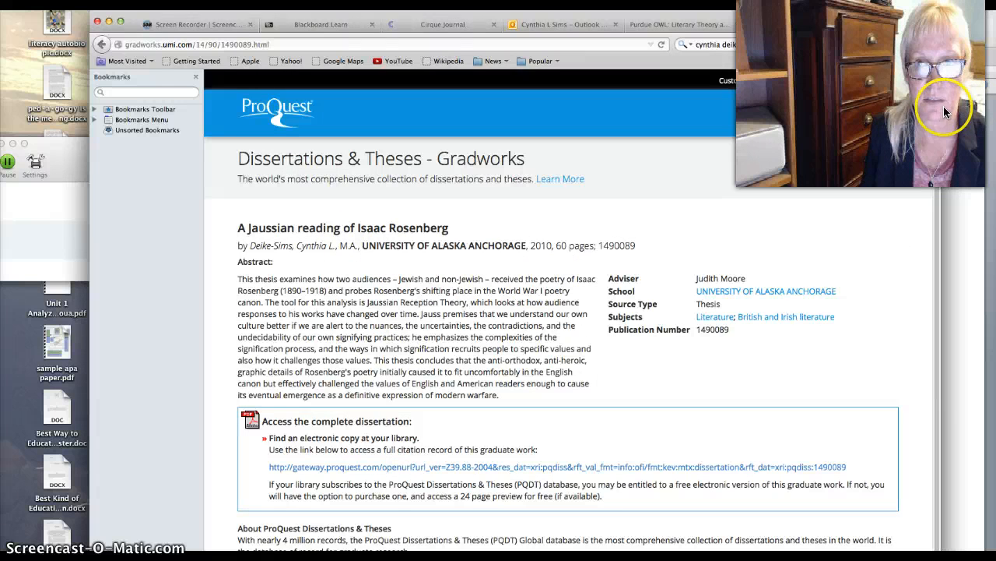
- Read the 'A Jaussian reading of Isaac Rosenberg' abstract, then go through the Outlook and Cirque tabs to Blackboard Learn
scroll("down", 3)
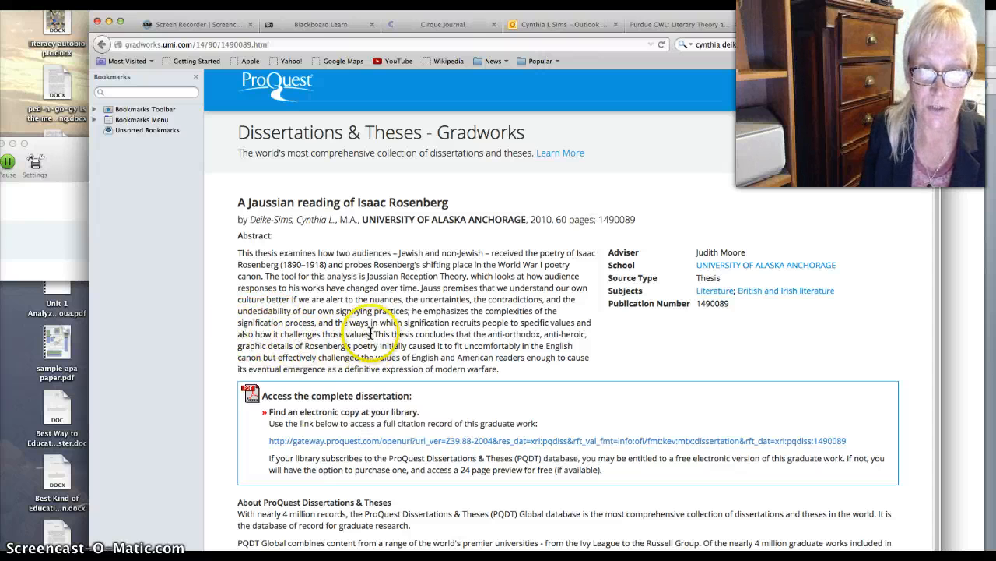
mouse_move(524, 335)
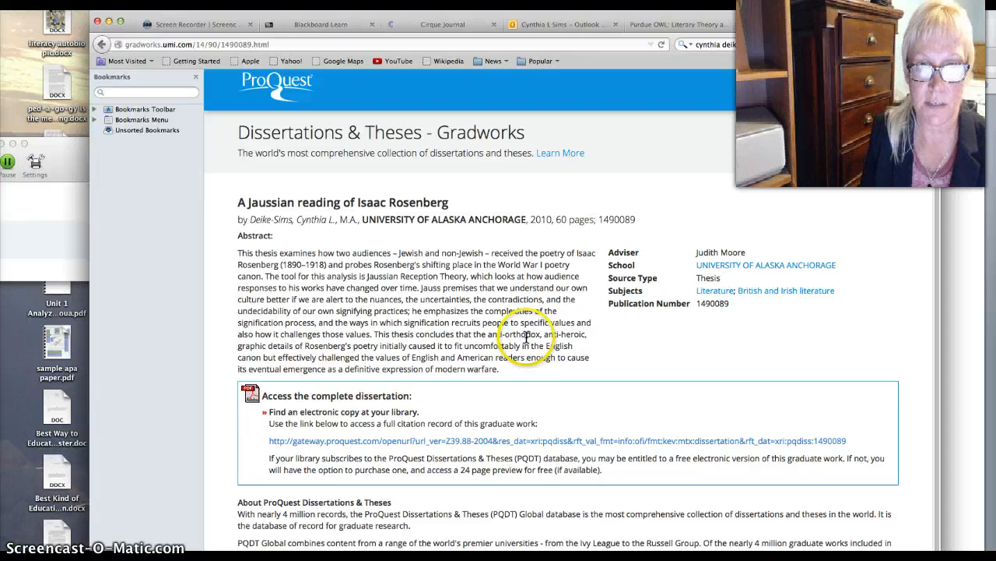
mouse_move(313, 364)
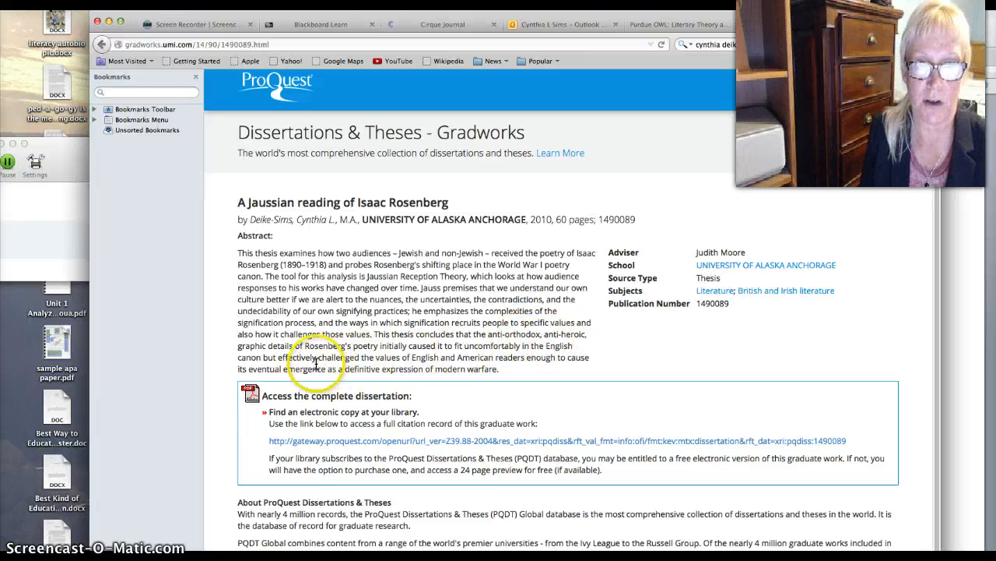
mouse_move(260, 357)
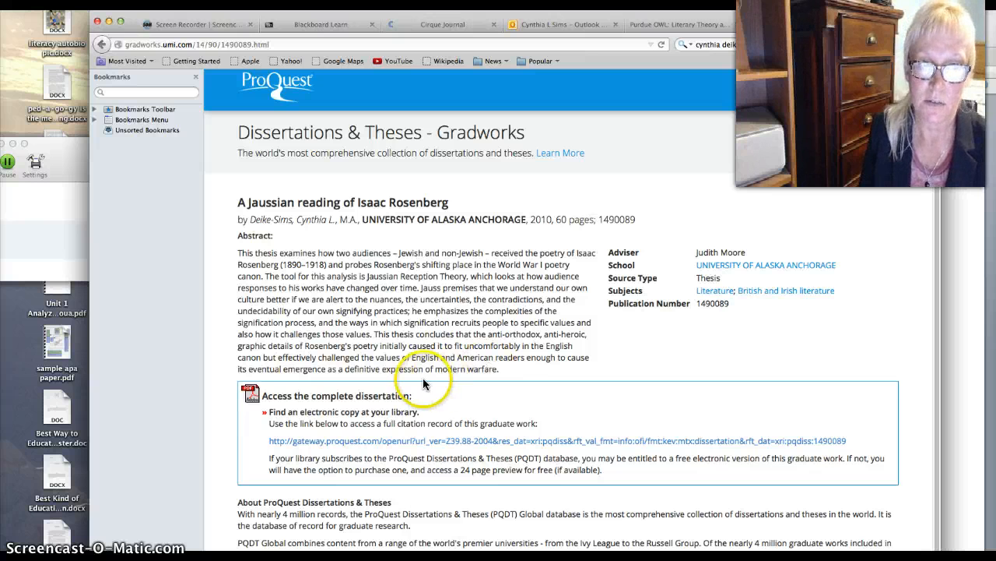
mouse_move(625, 53)
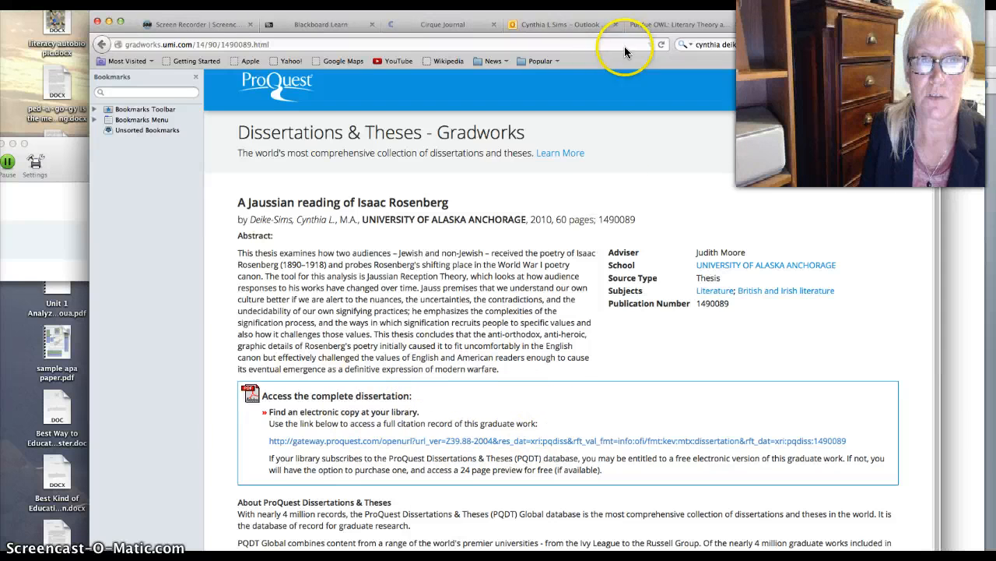
left_click(545, 24)
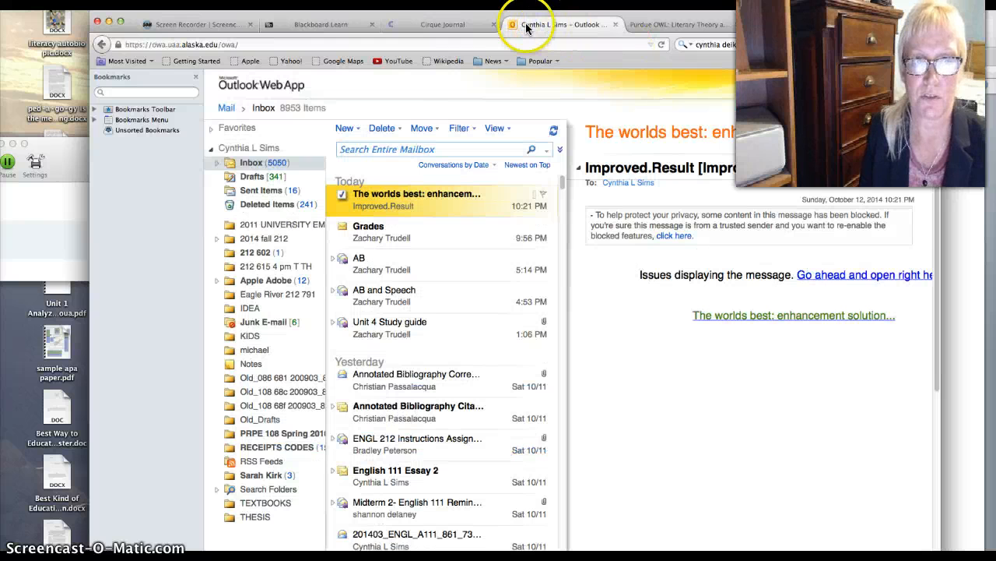
left_click(444, 24)
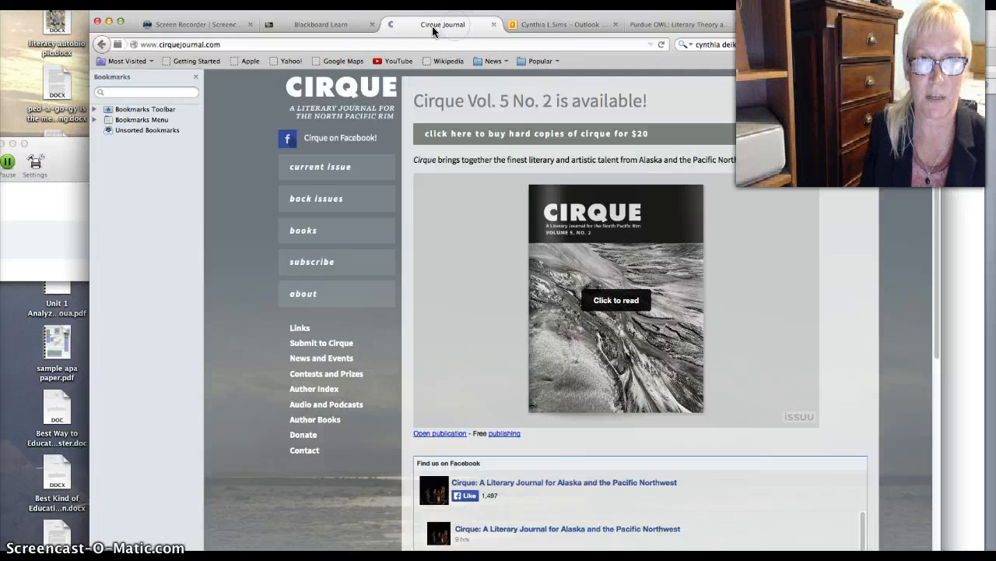
left_click(321, 24)
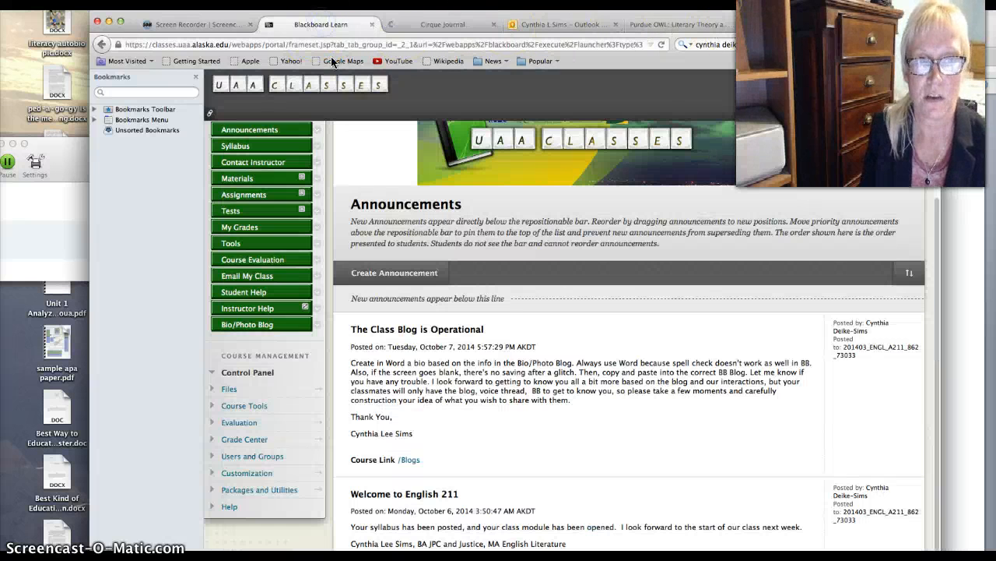